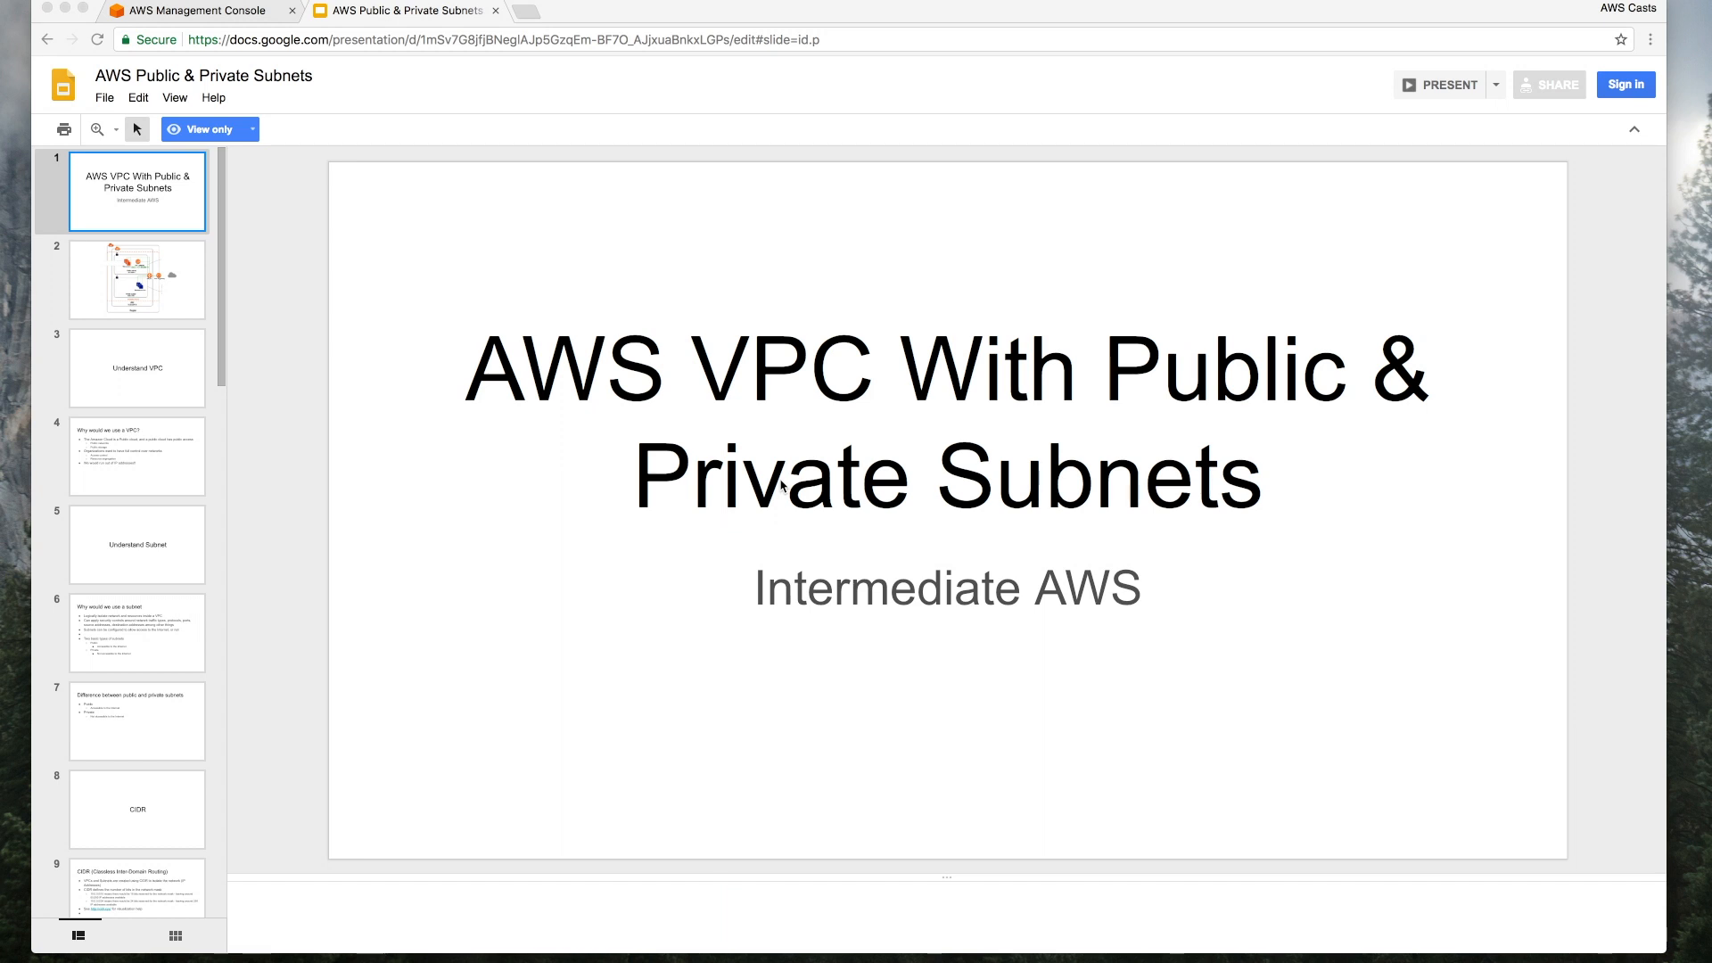
mouse_move(221, 271)
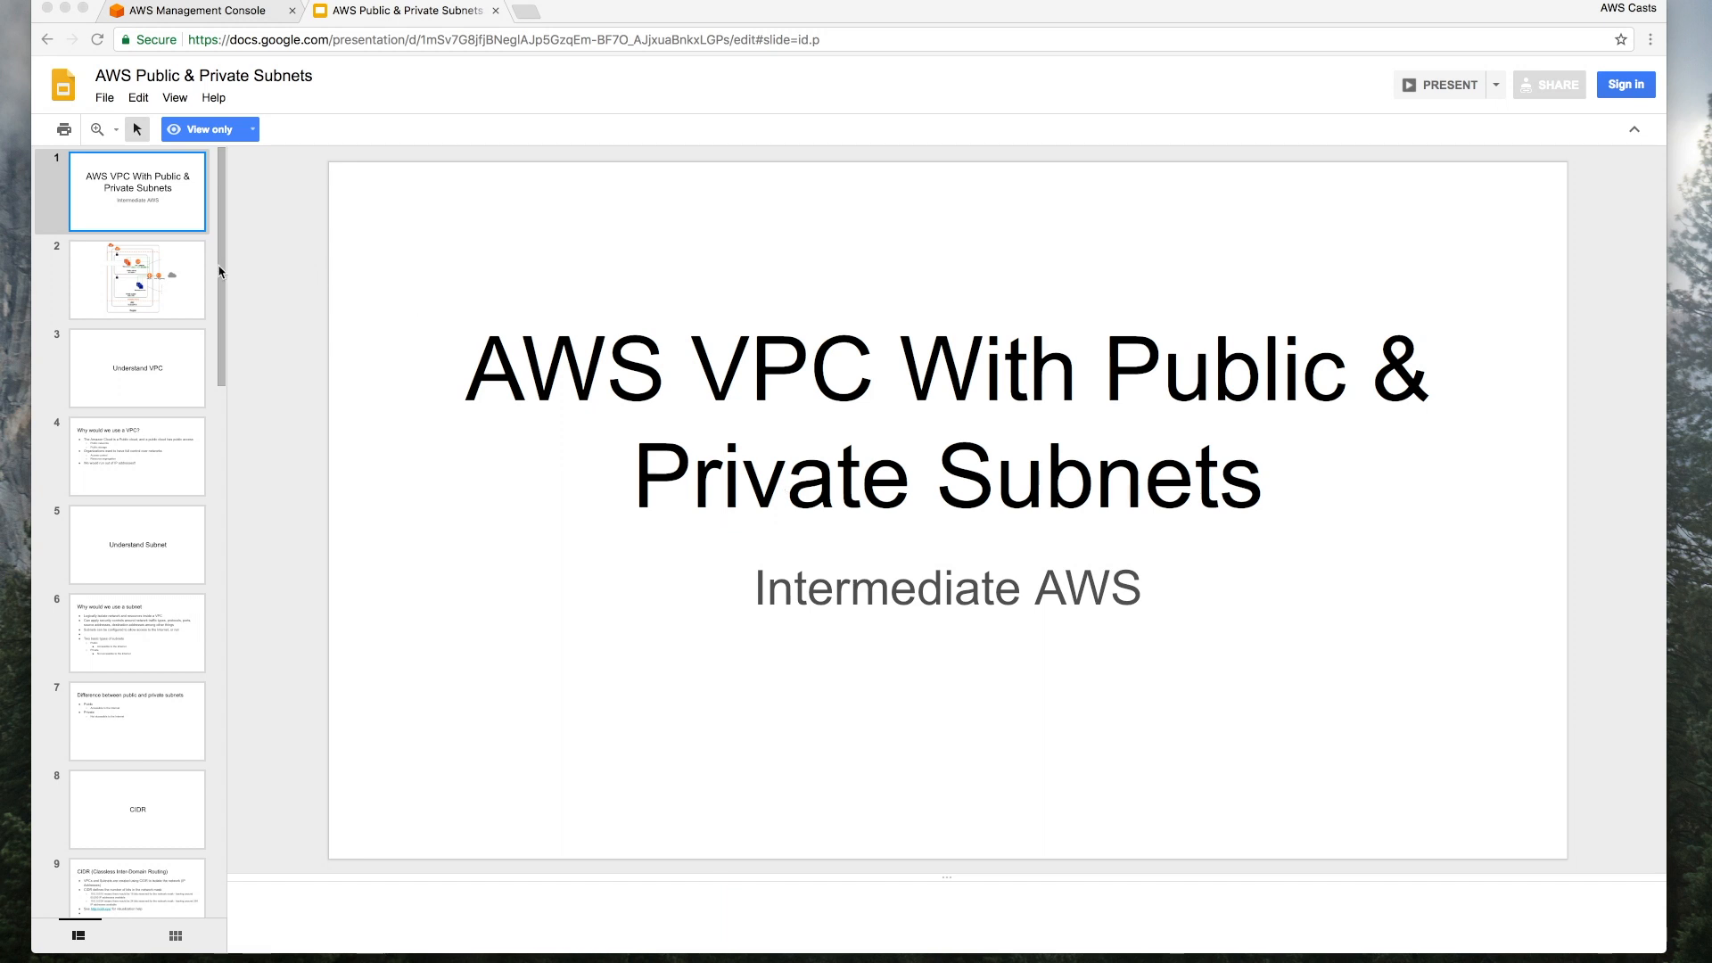
Step: Show slide 2 with the VPC diagram of public and private subnets
left_click(138, 278)
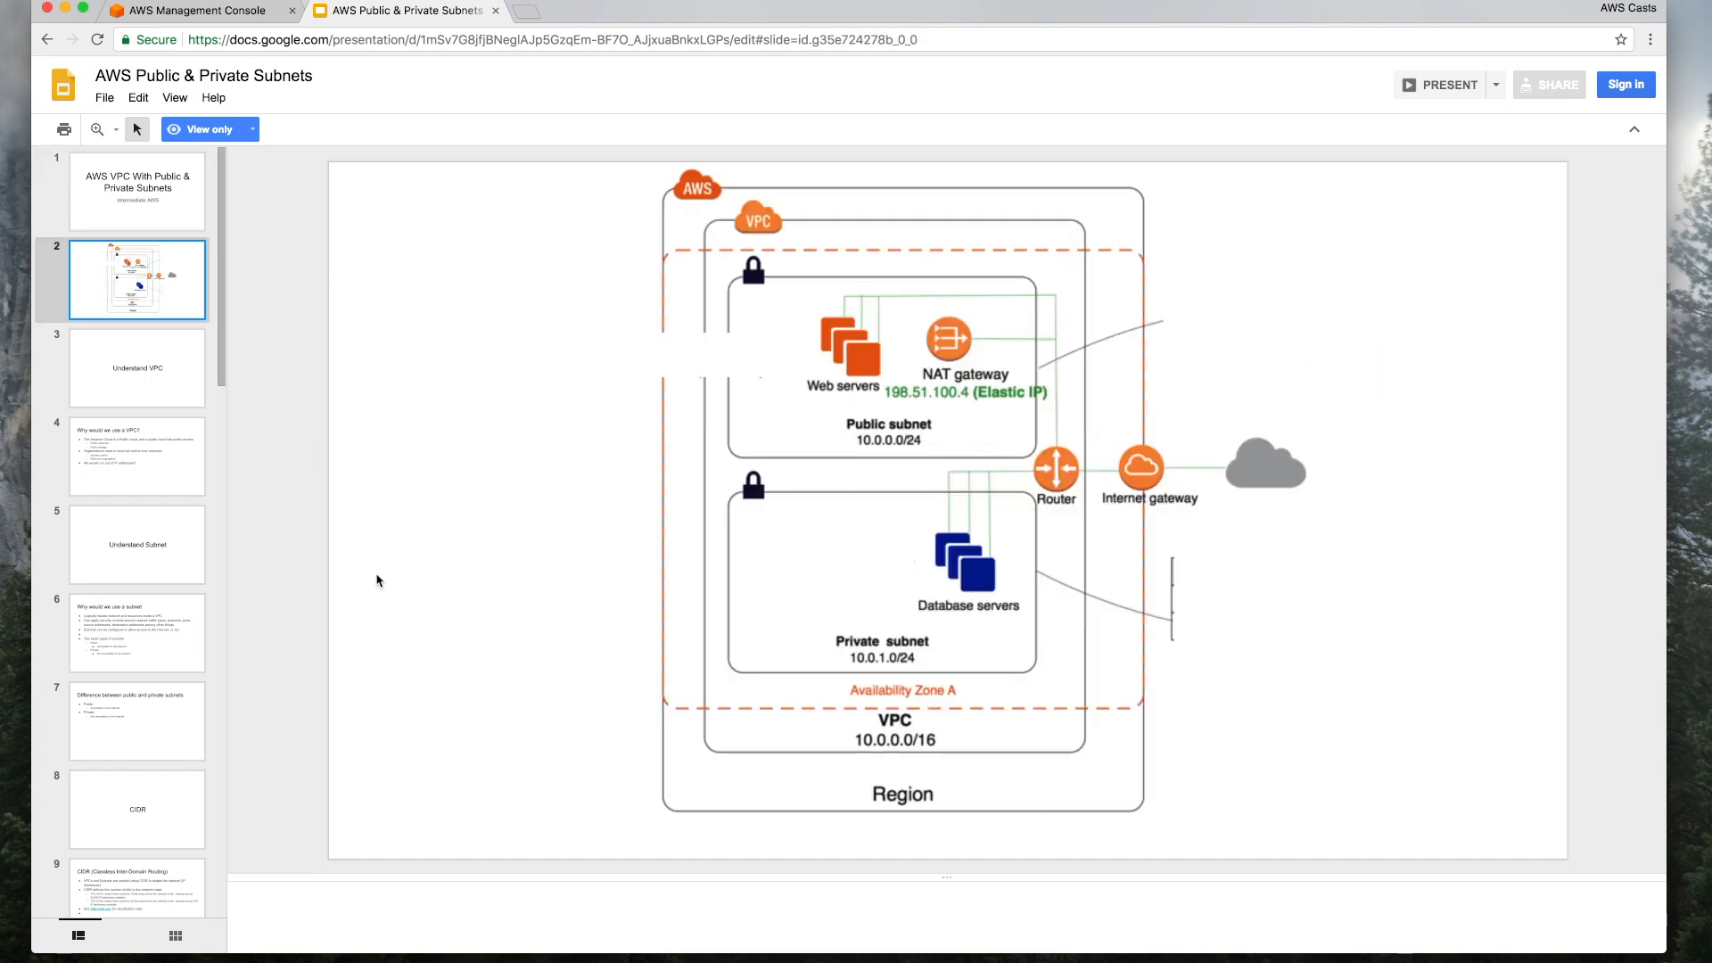
mouse_move(1127, 410)
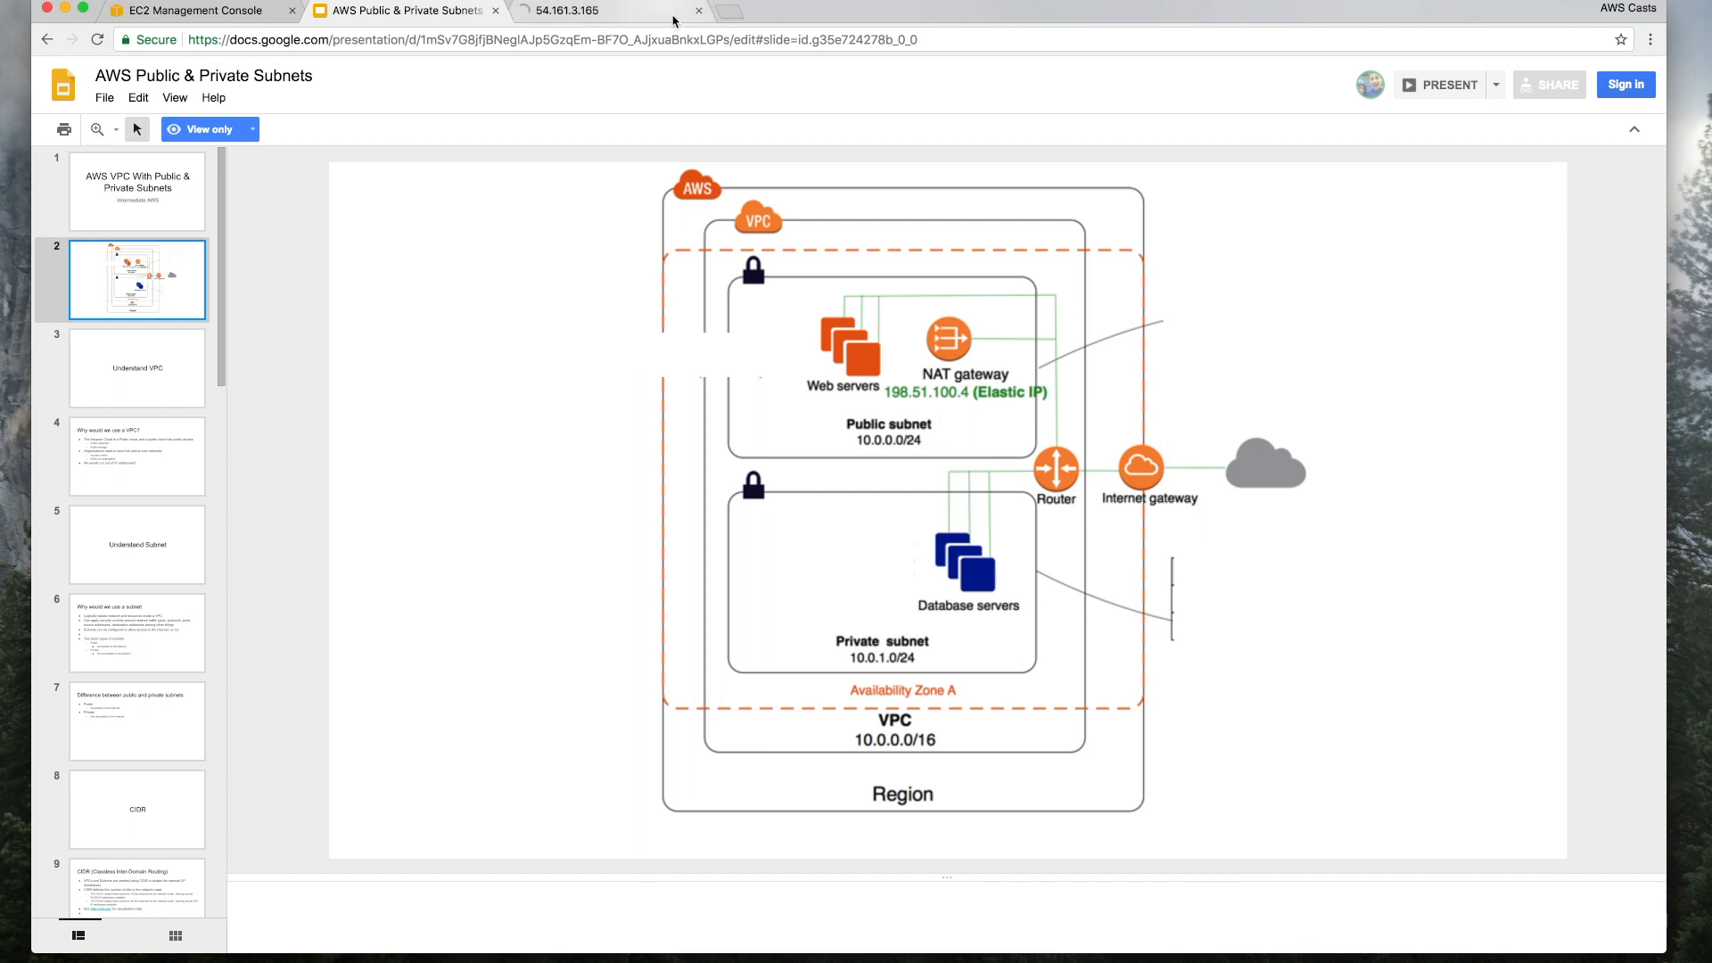
left_click(697, 11)
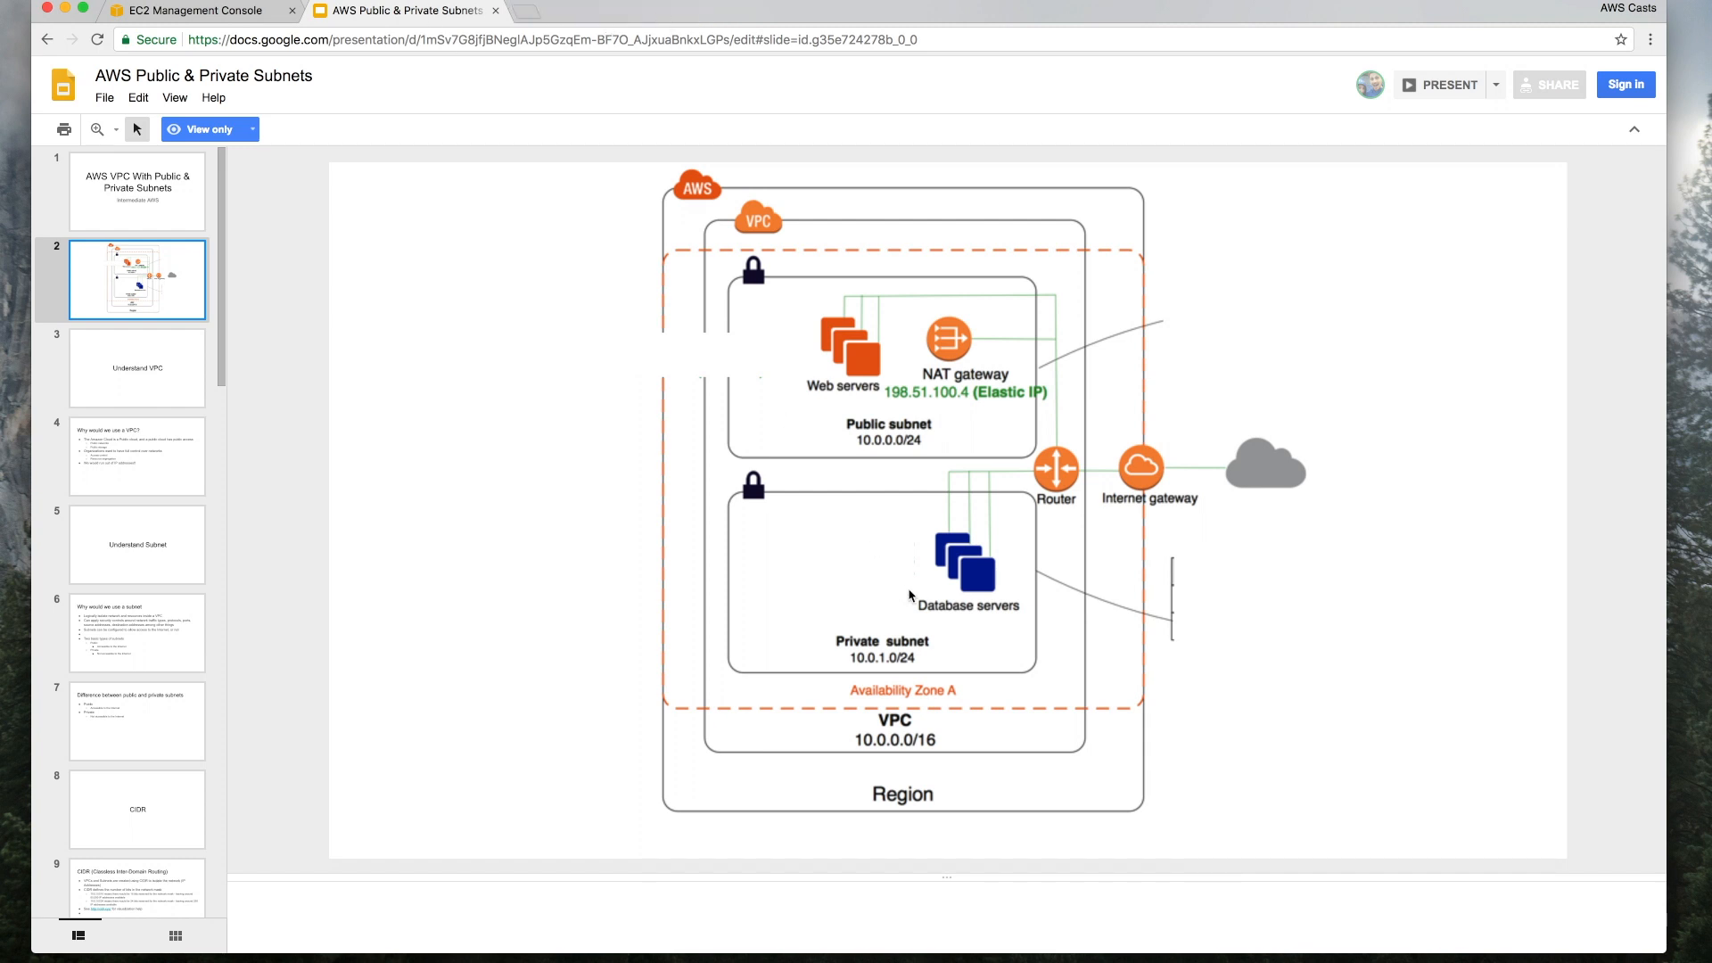
mouse_move(965, 544)
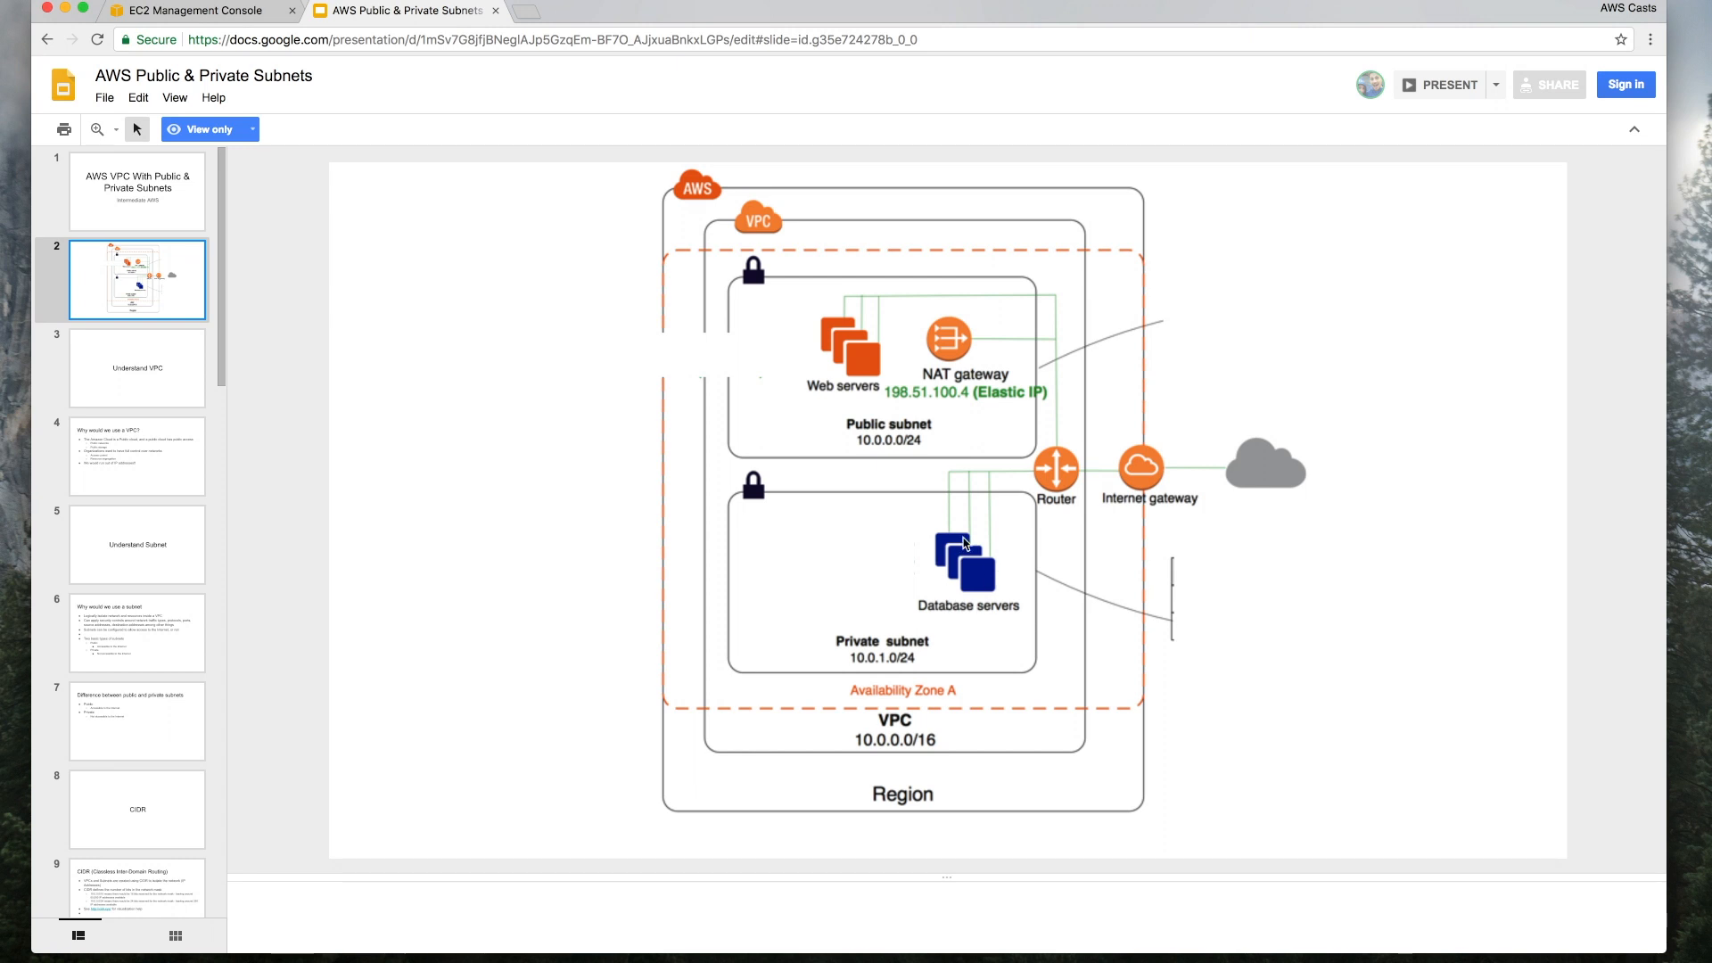
mouse_move(1214, 492)
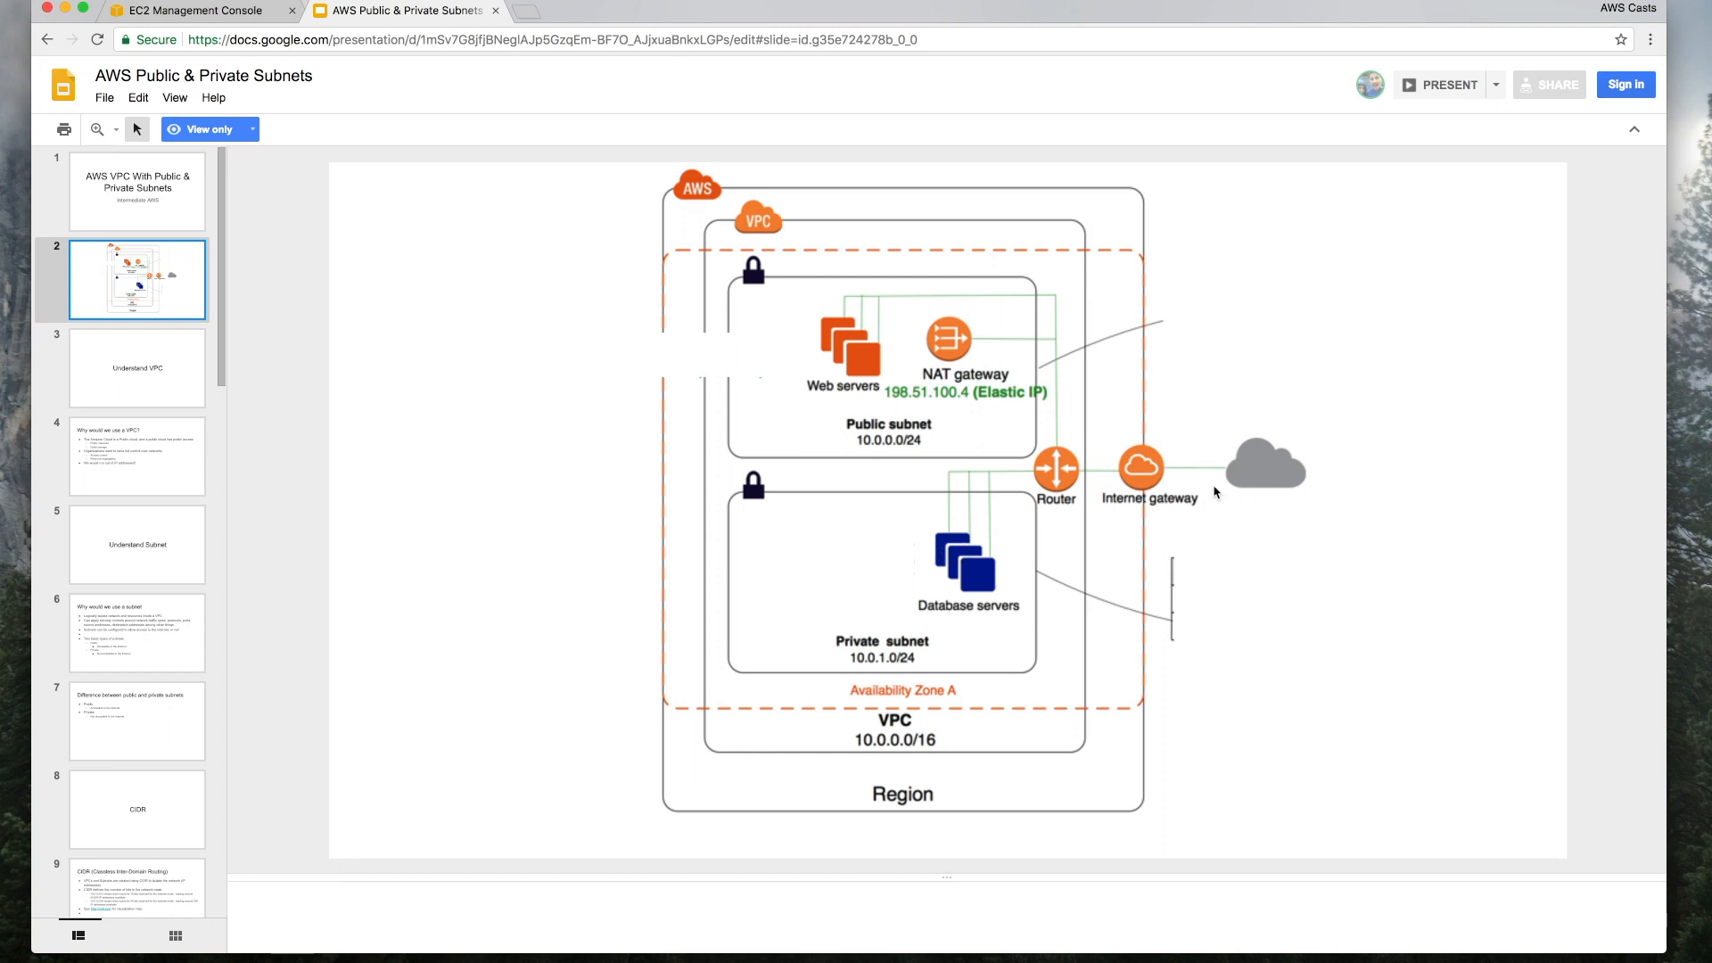
mouse_move(959, 555)
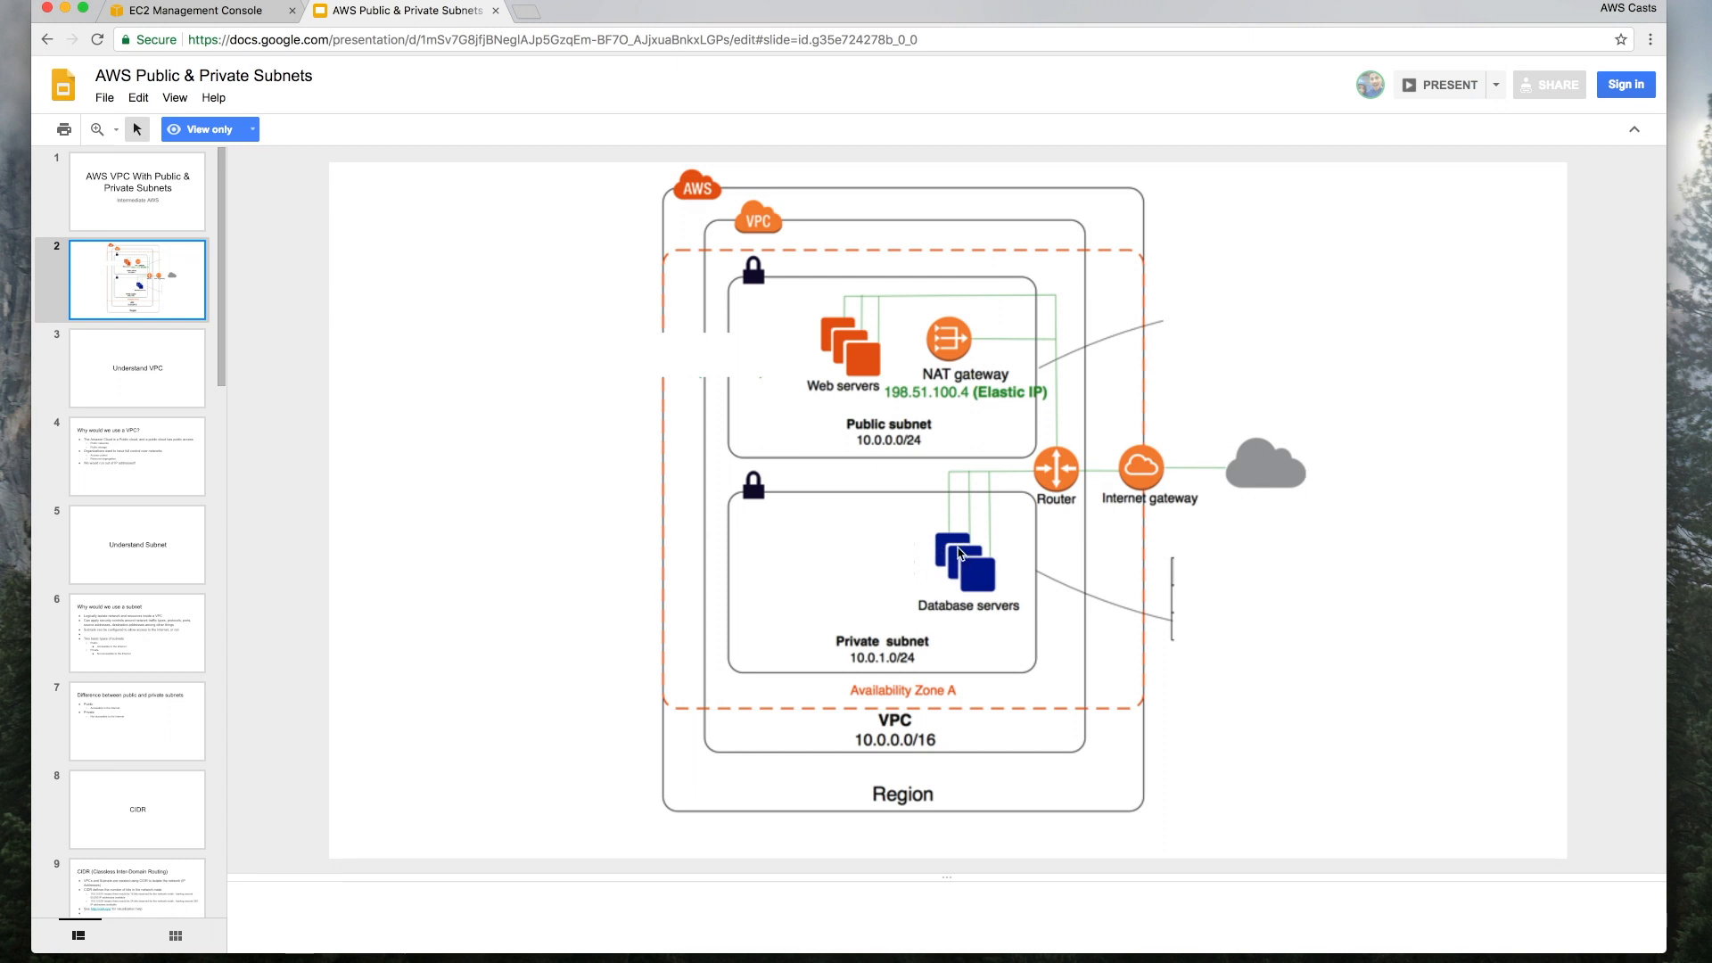
mouse_move(1275, 494)
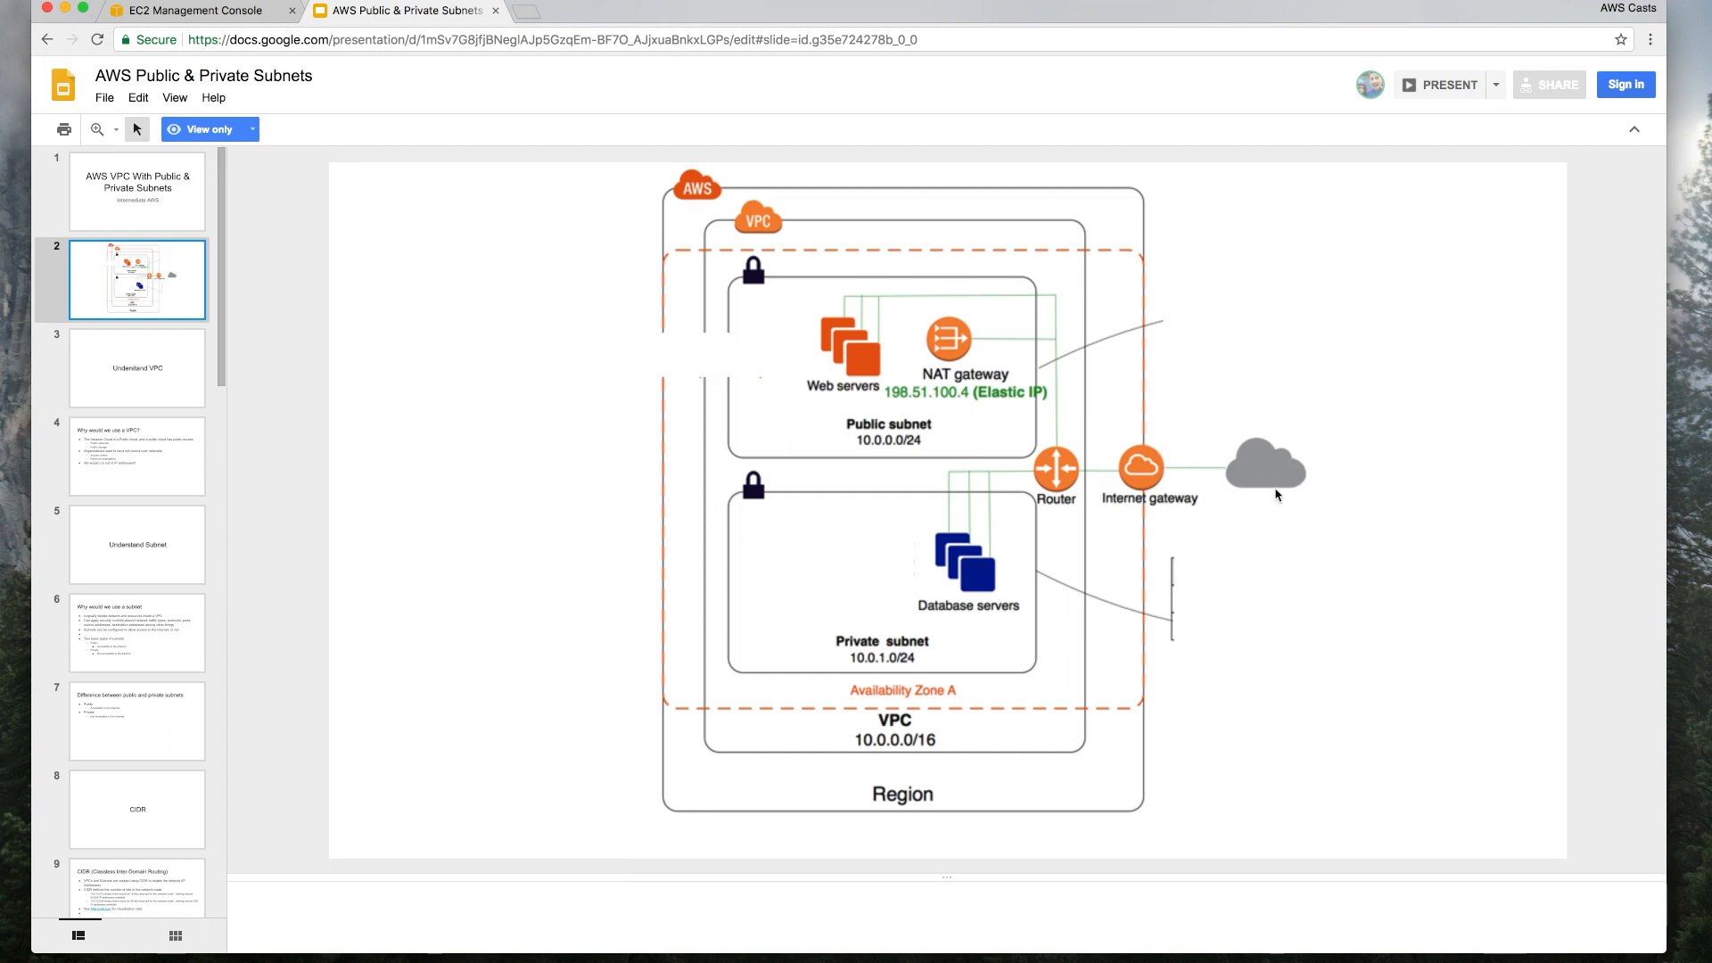
mouse_move(1264, 483)
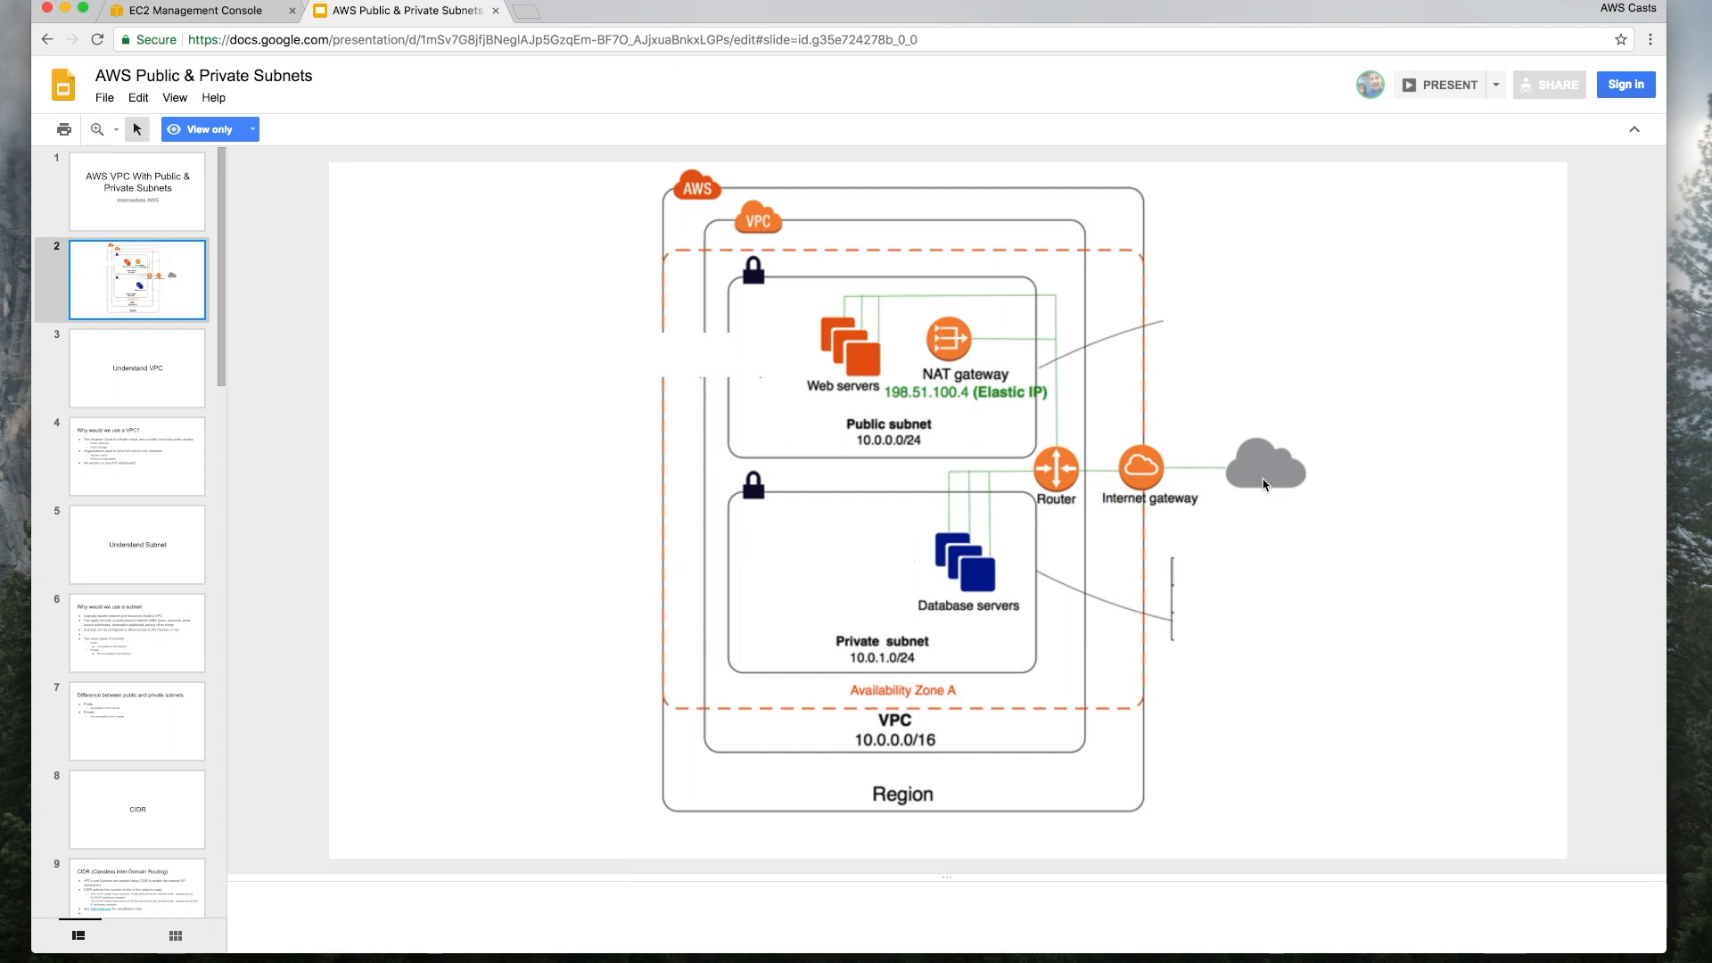
mouse_move(965, 571)
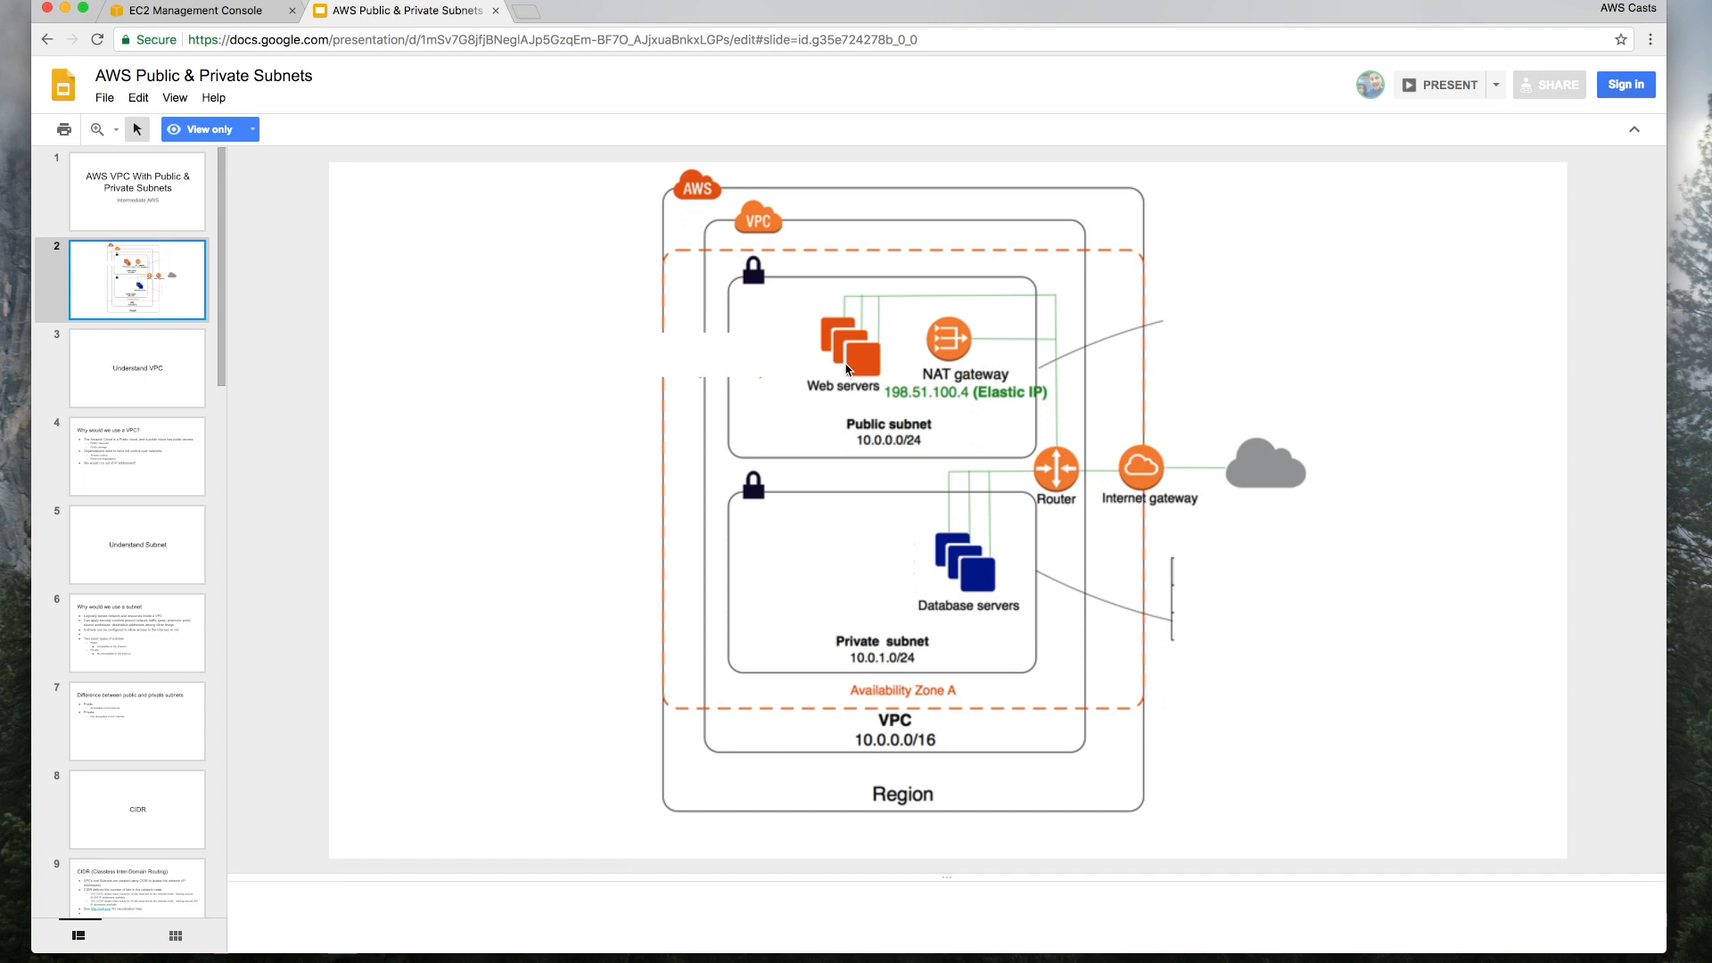
mouse_move(845, 391)
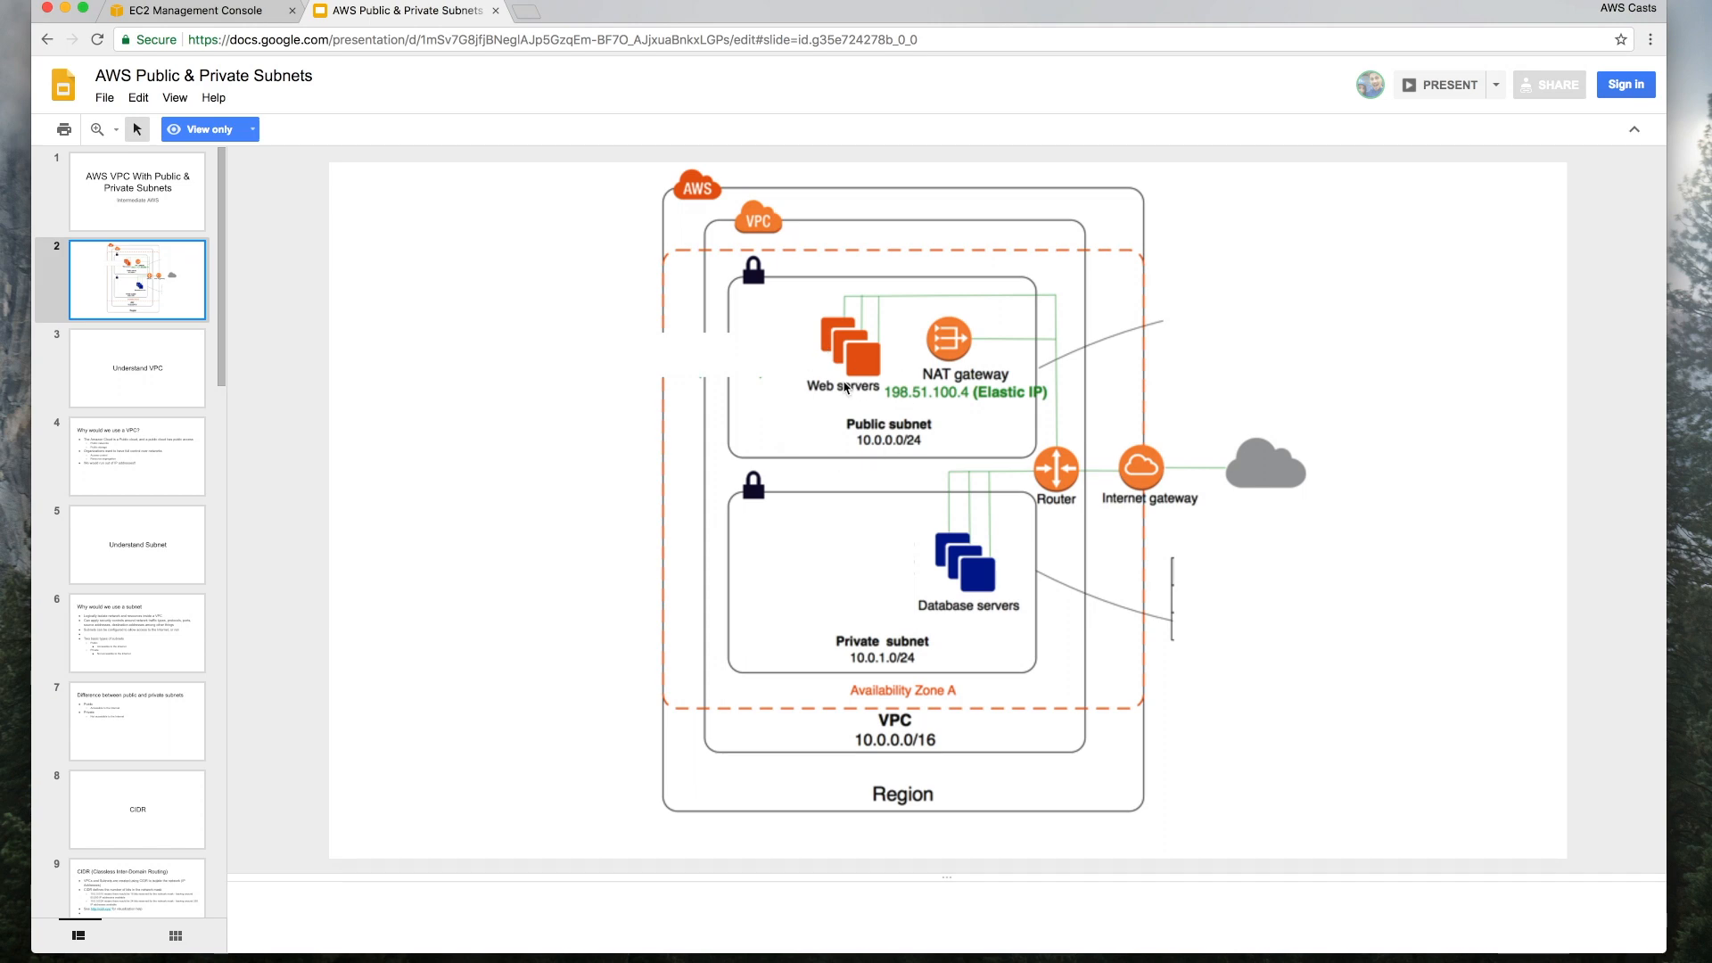
left_click(185, 11)
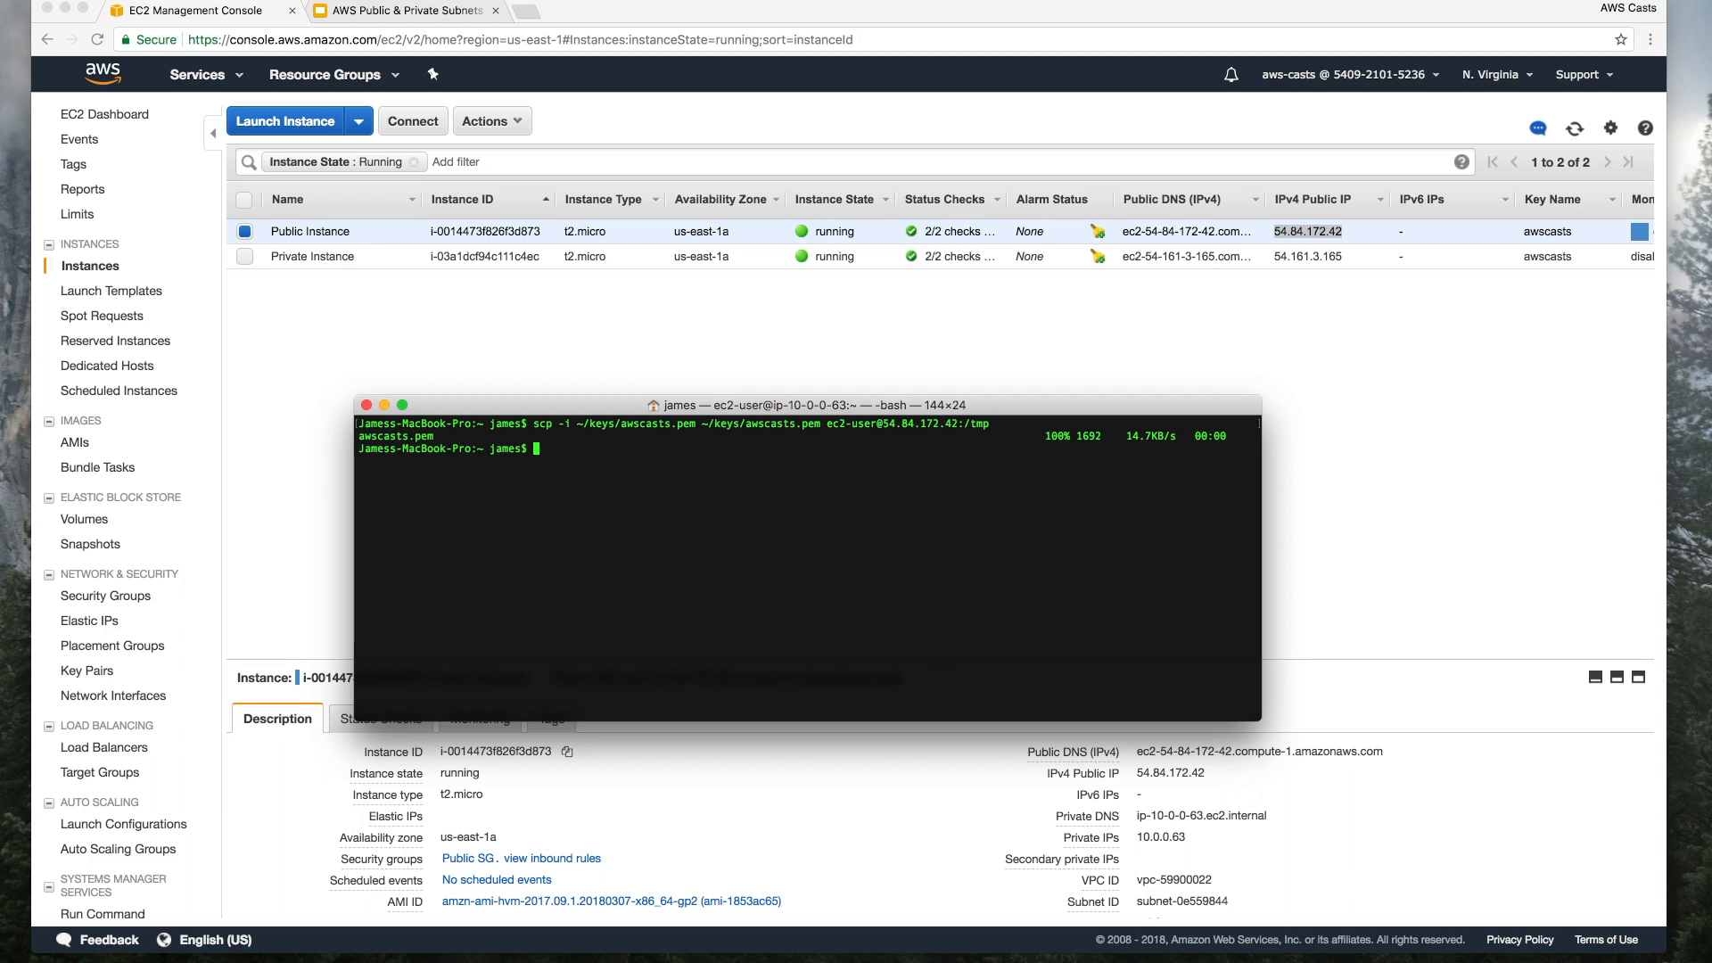
type("scp -i ~/keys/awscasts.pem ~/keys/awscasts.pem ec2-user@54.84.172.42")
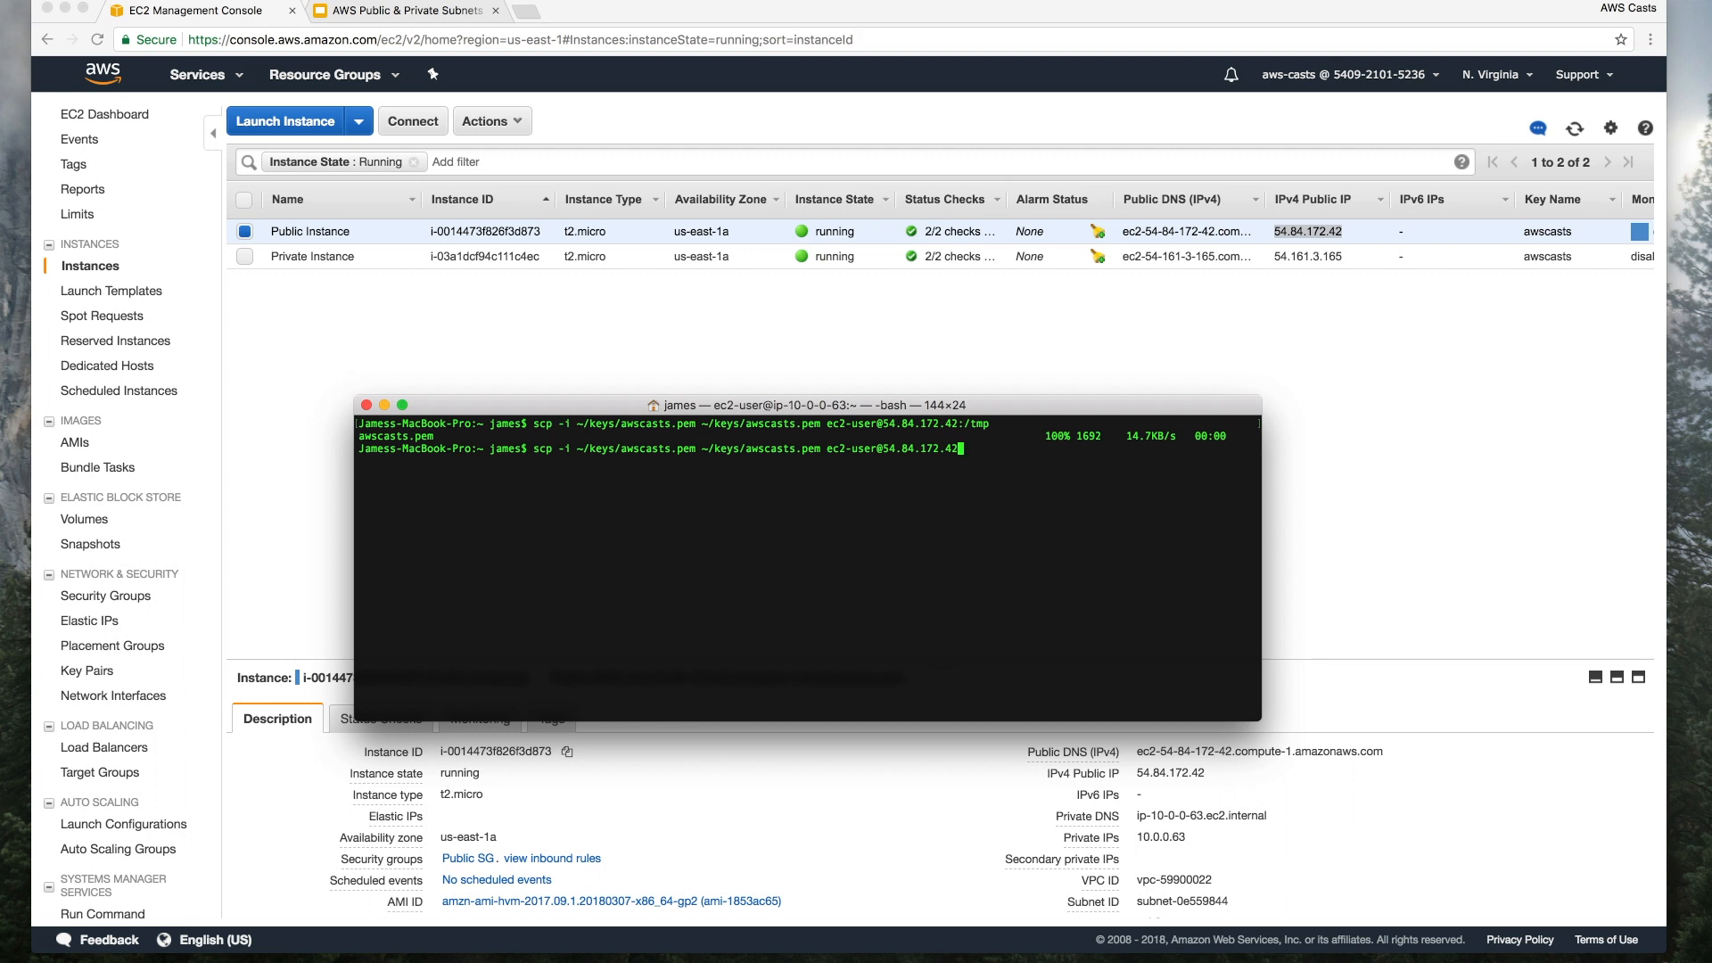
type("clear")
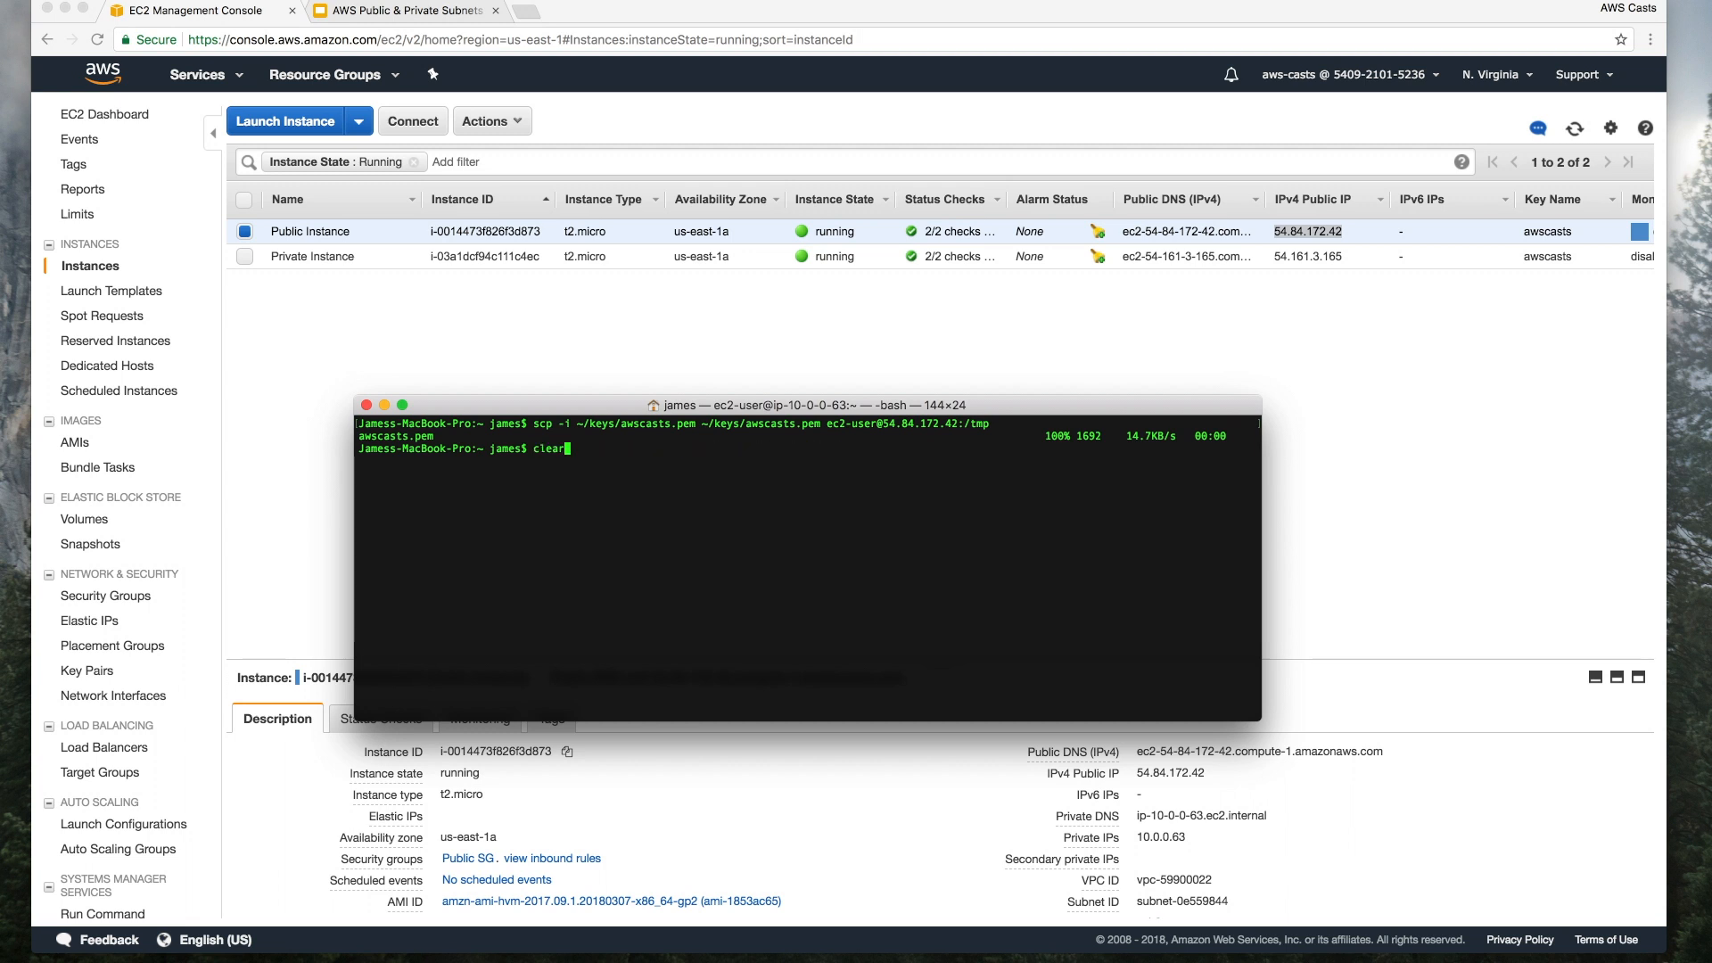
type("ssh -i ~/keys/awscasts.pem ec2-user@54.84.172.42")
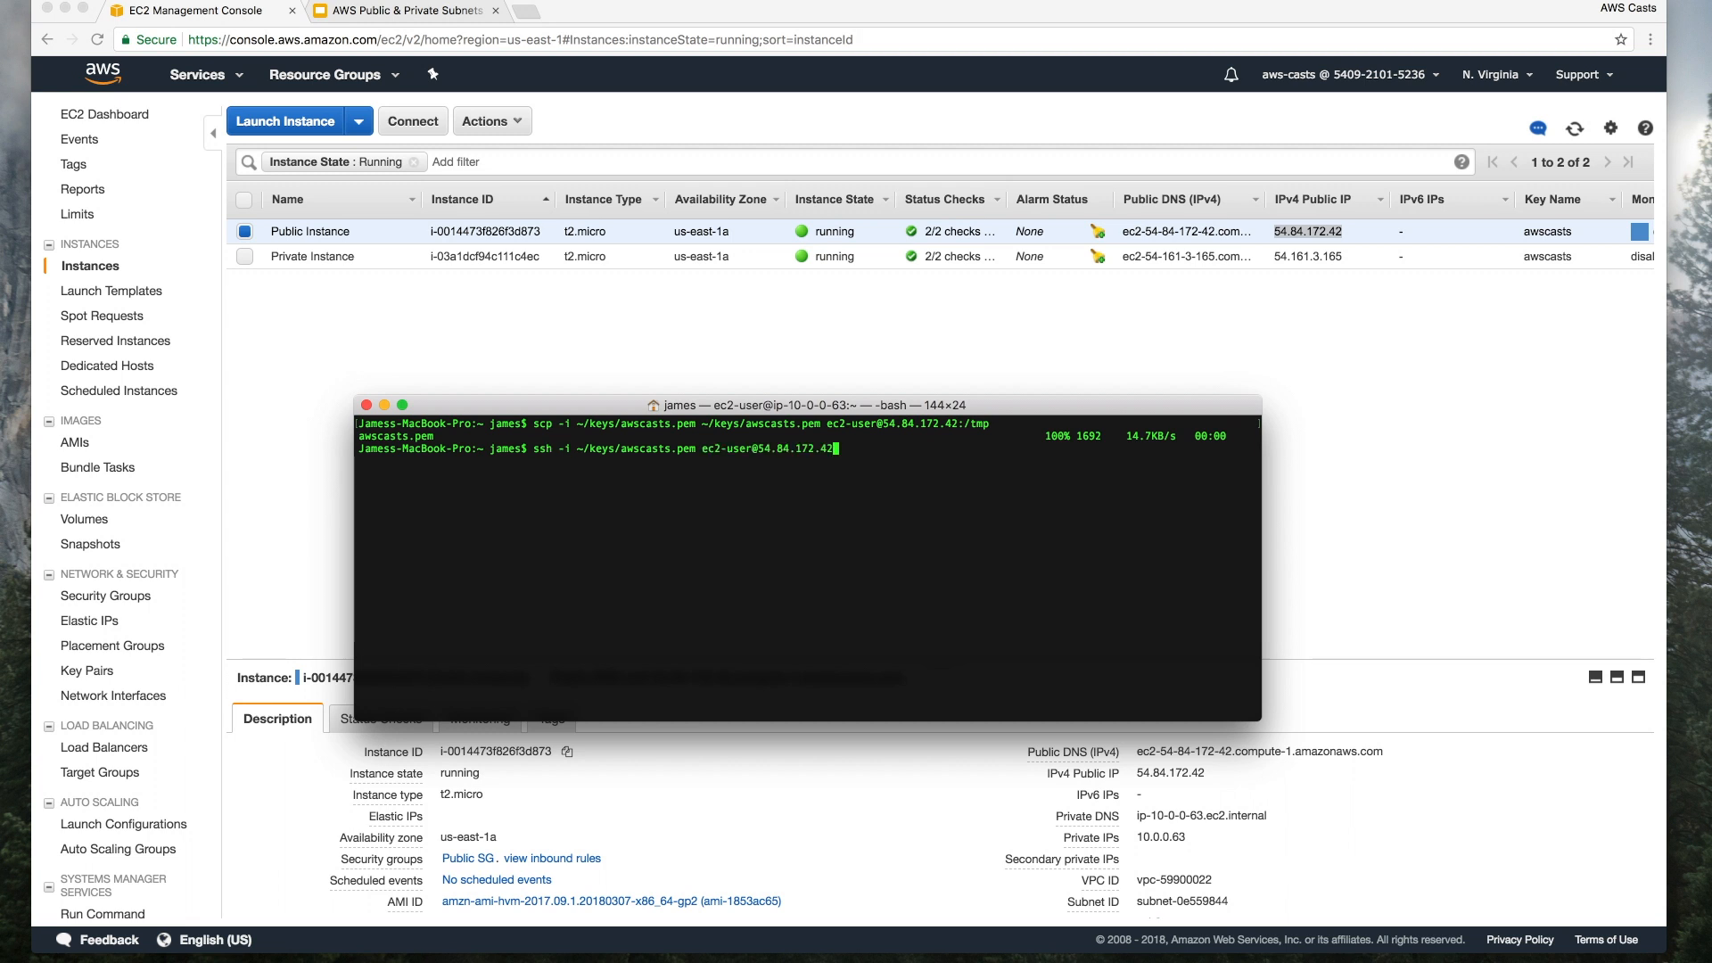
key("Return")
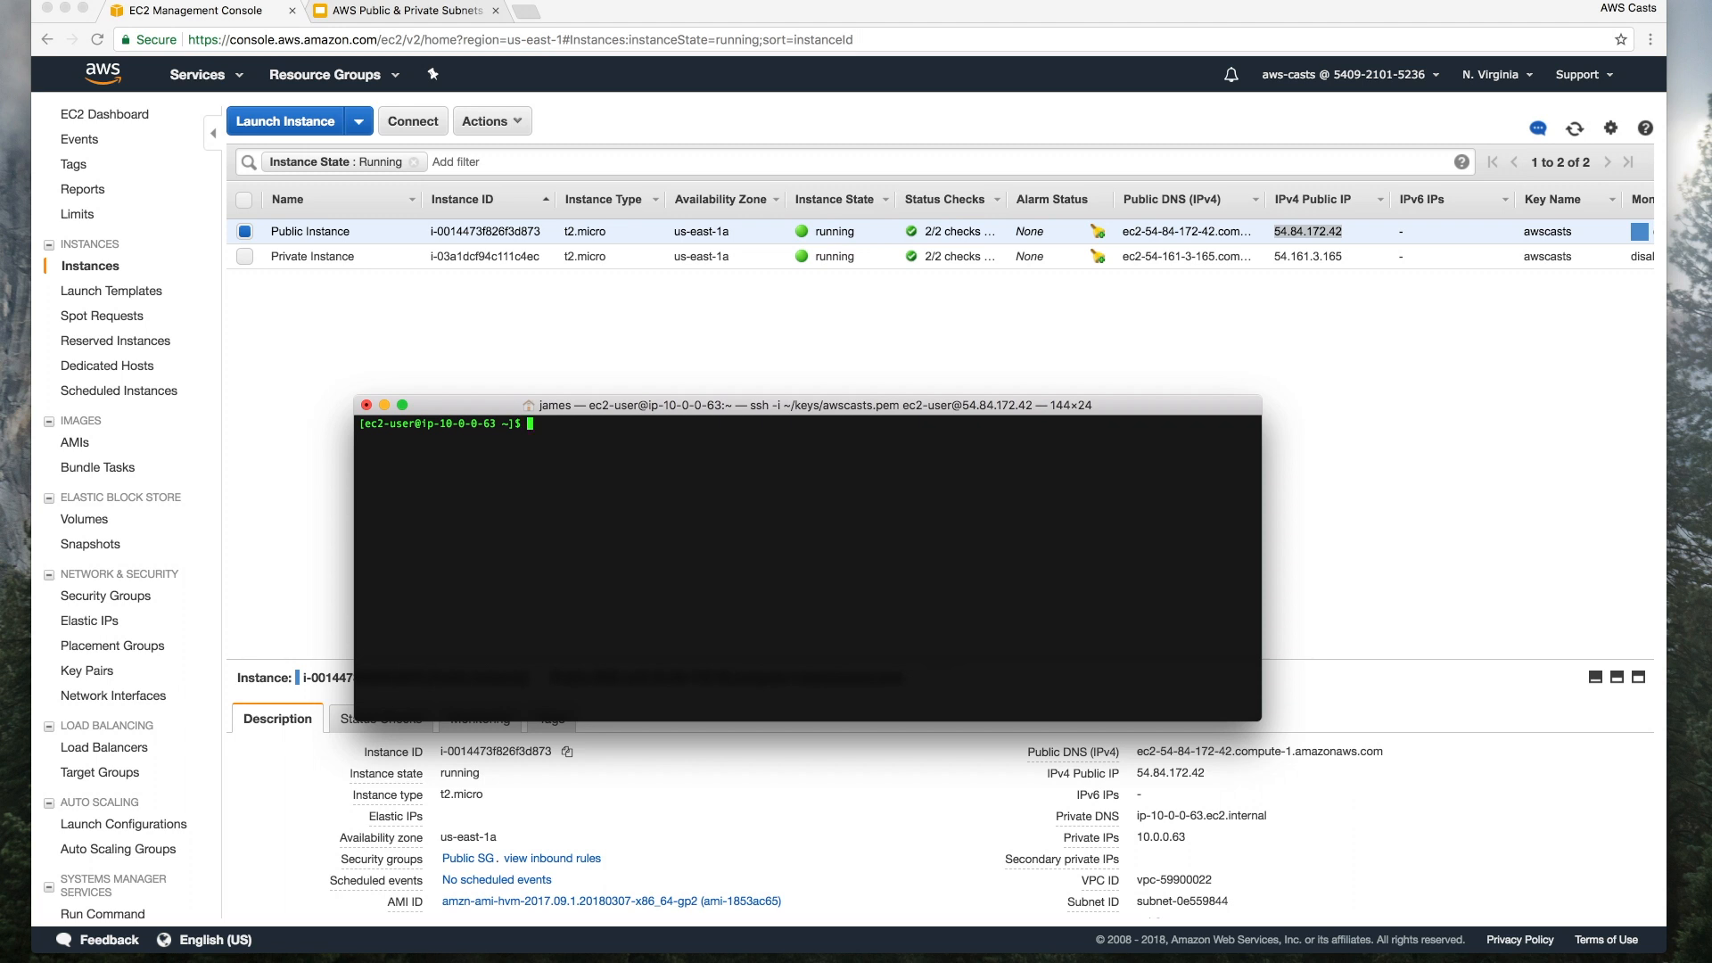
Step: Start a curl command, then select the Private Instance to read its private IP 10.0.1.5
type("curl")
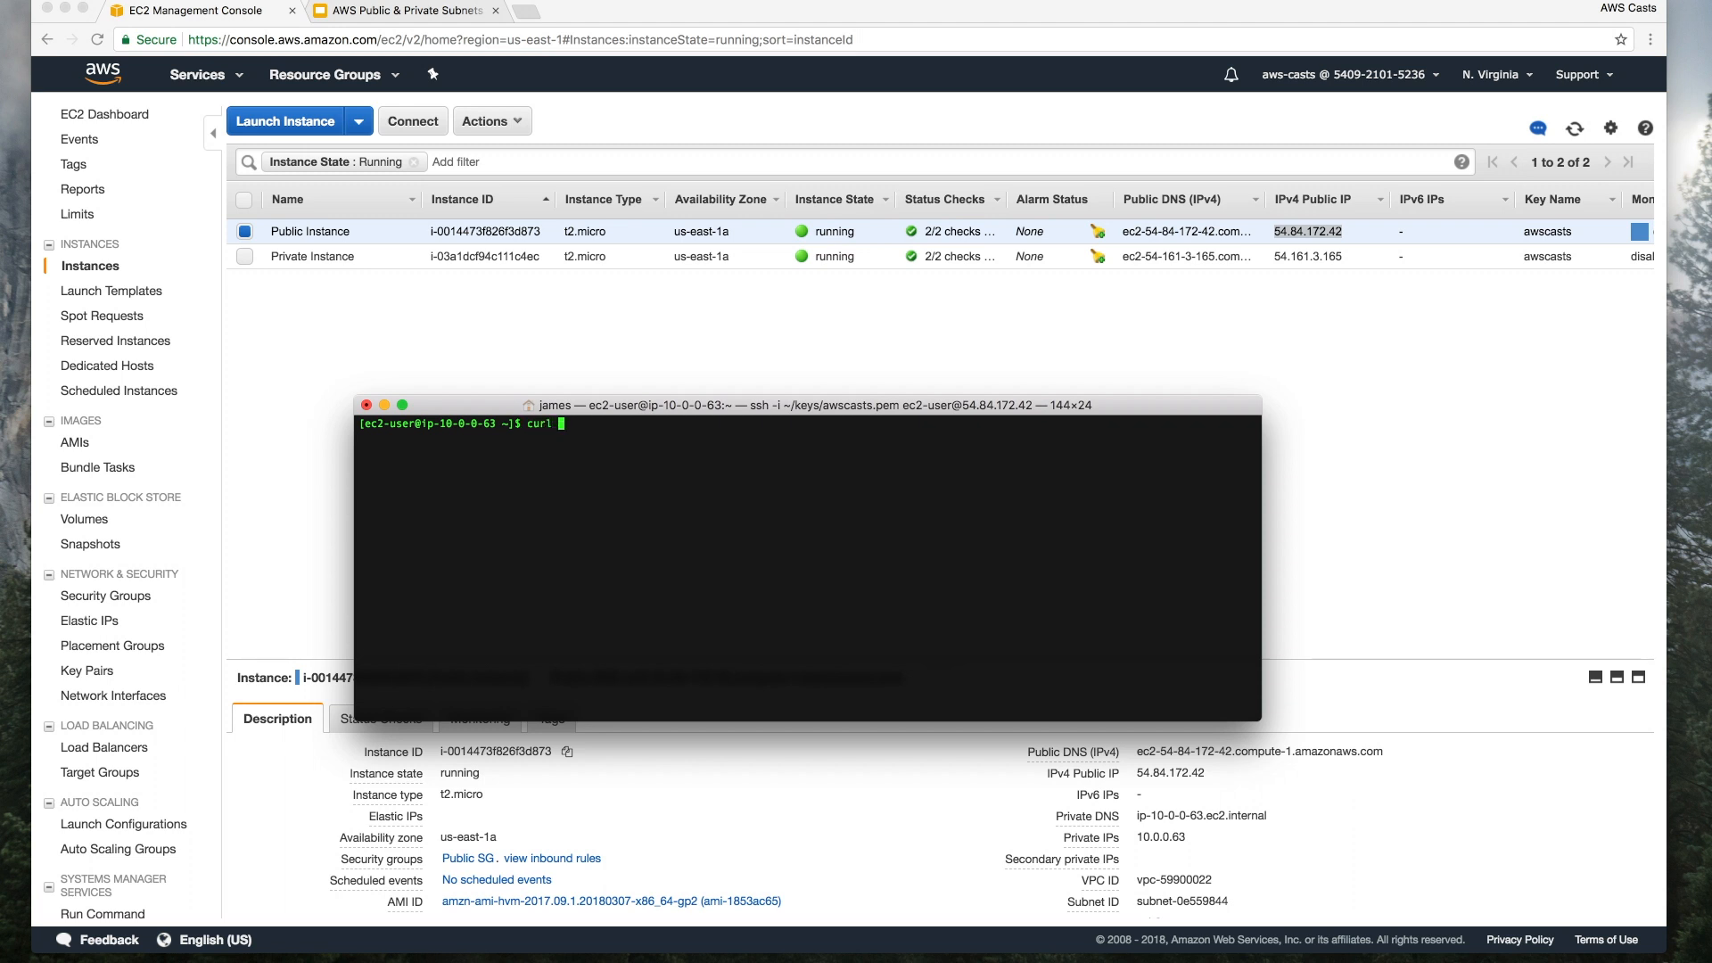
mouse_move(1378, 494)
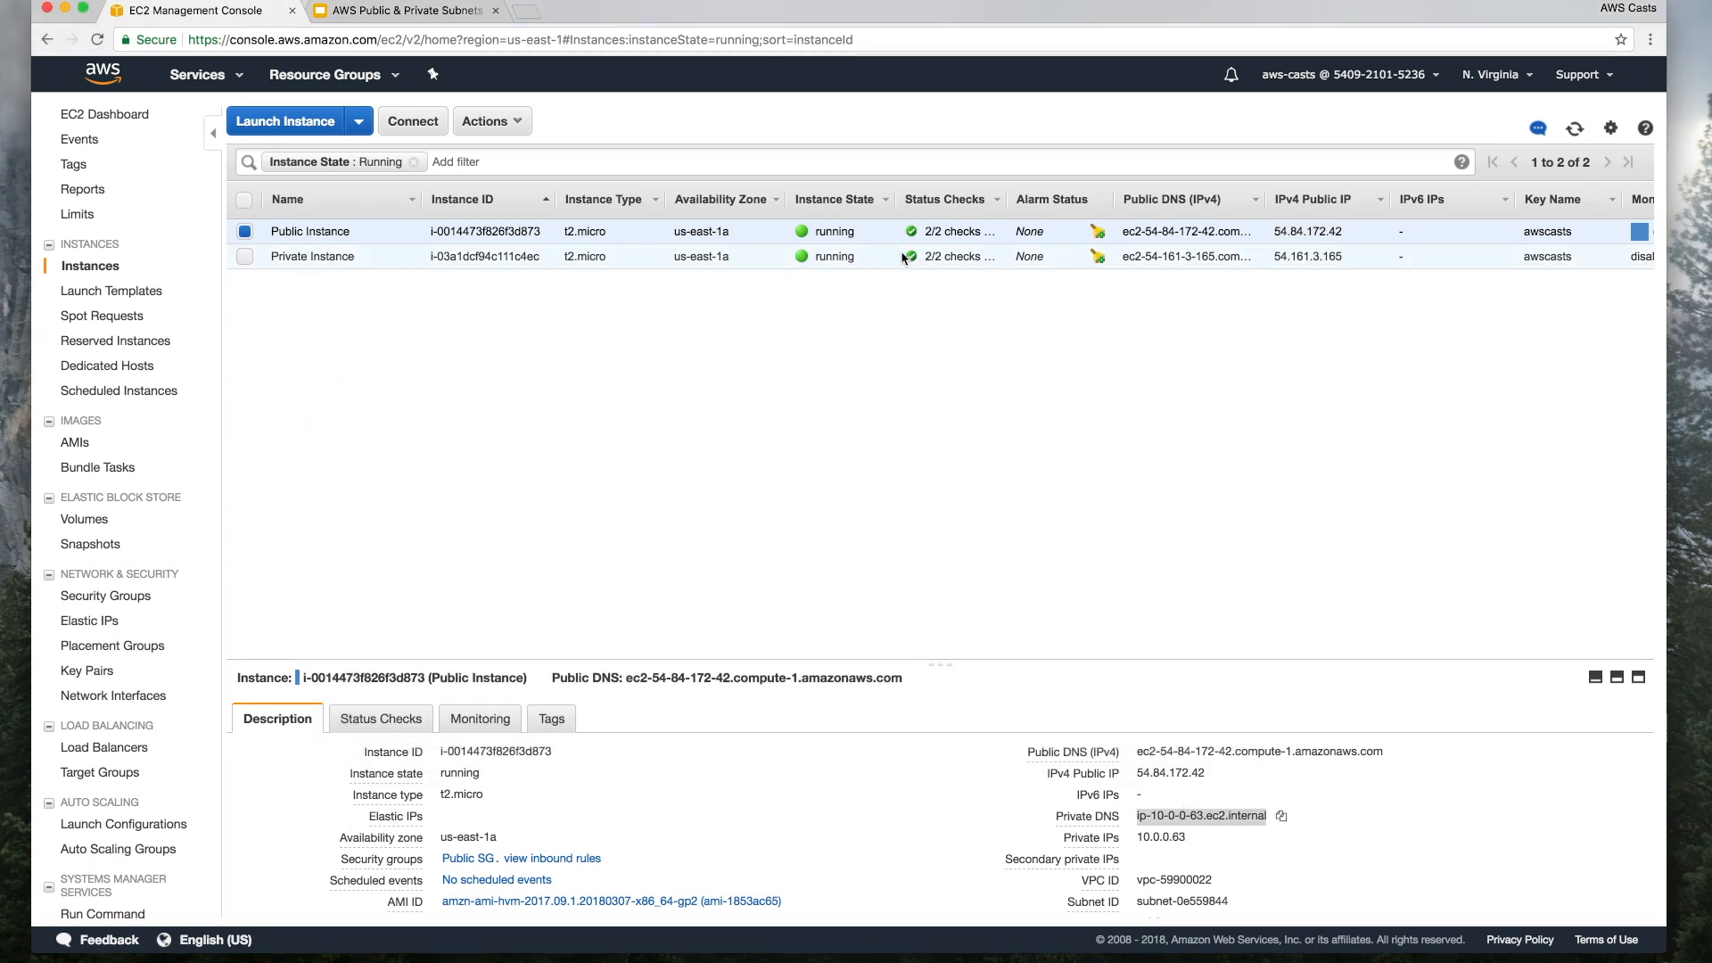
left_click(310, 255)
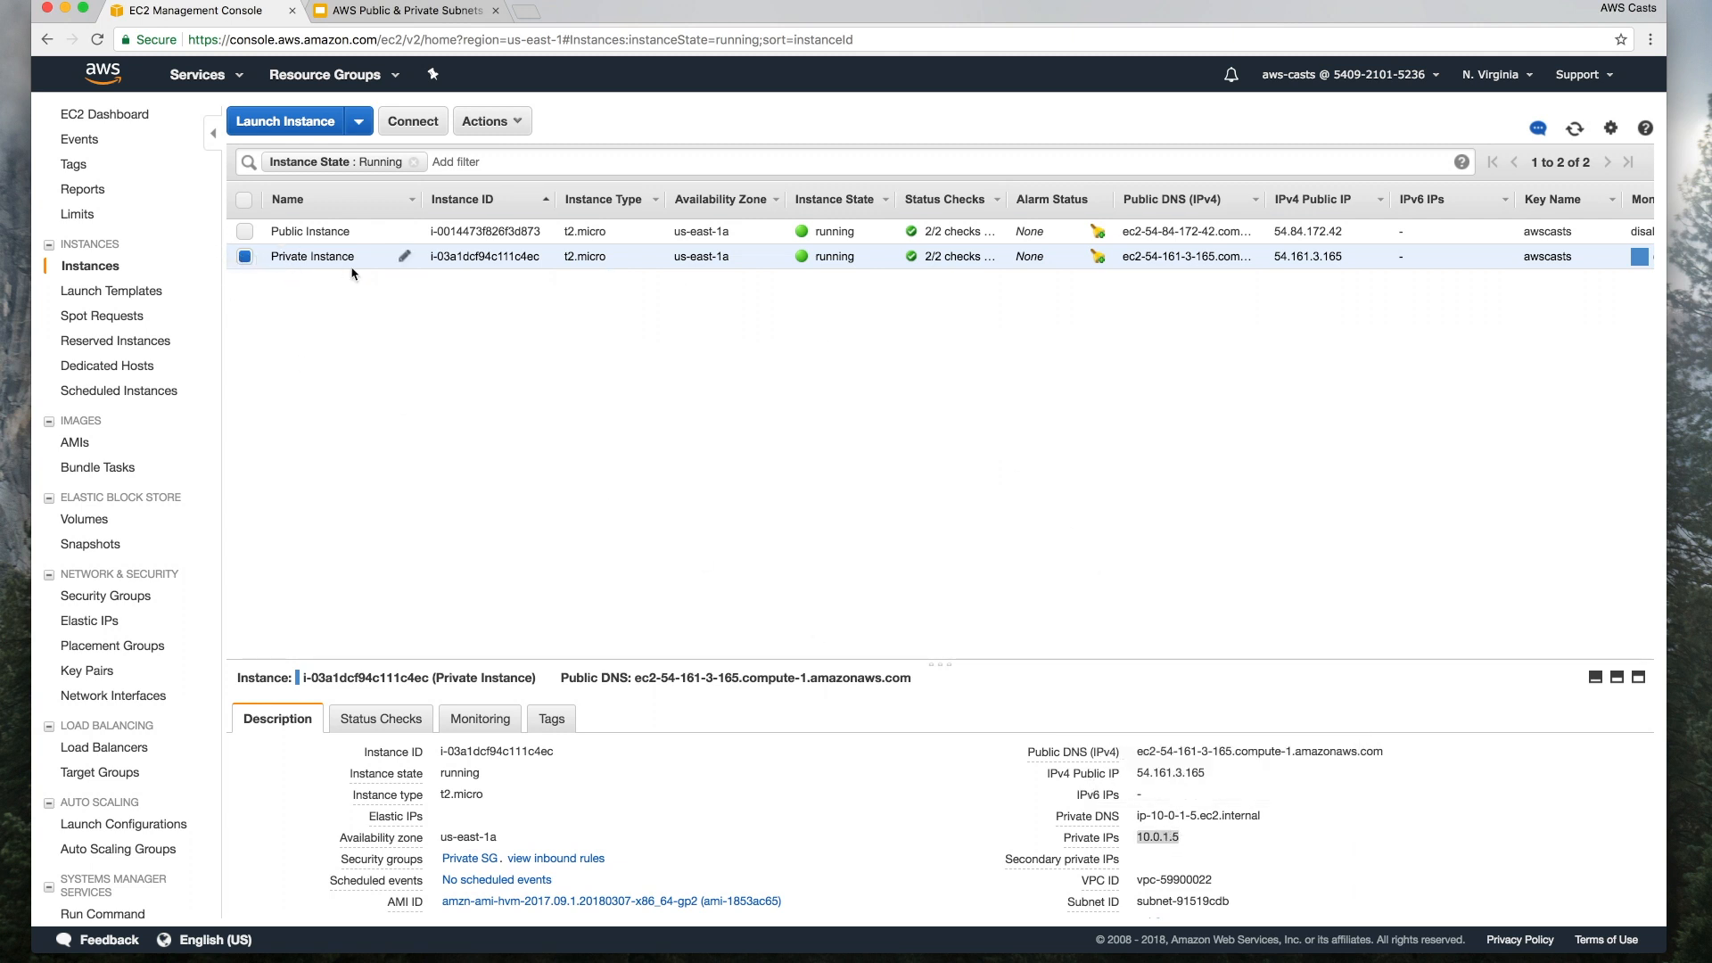
mouse_move(1091, 838)
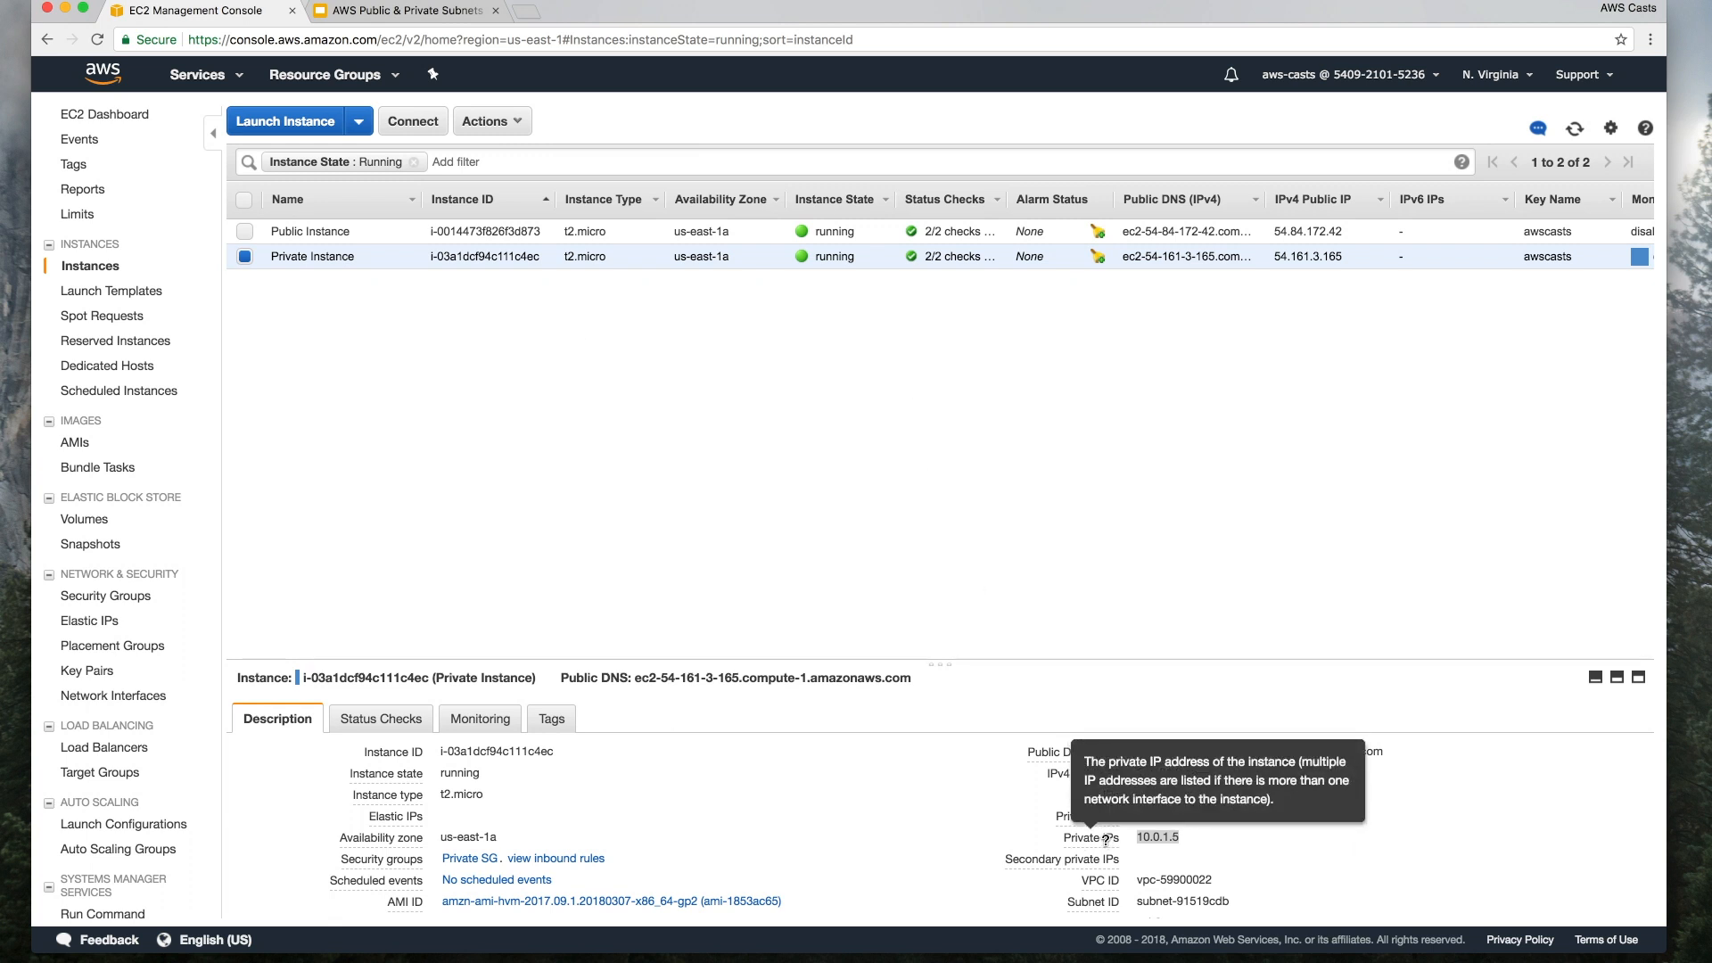
mouse_move(1127, 847)
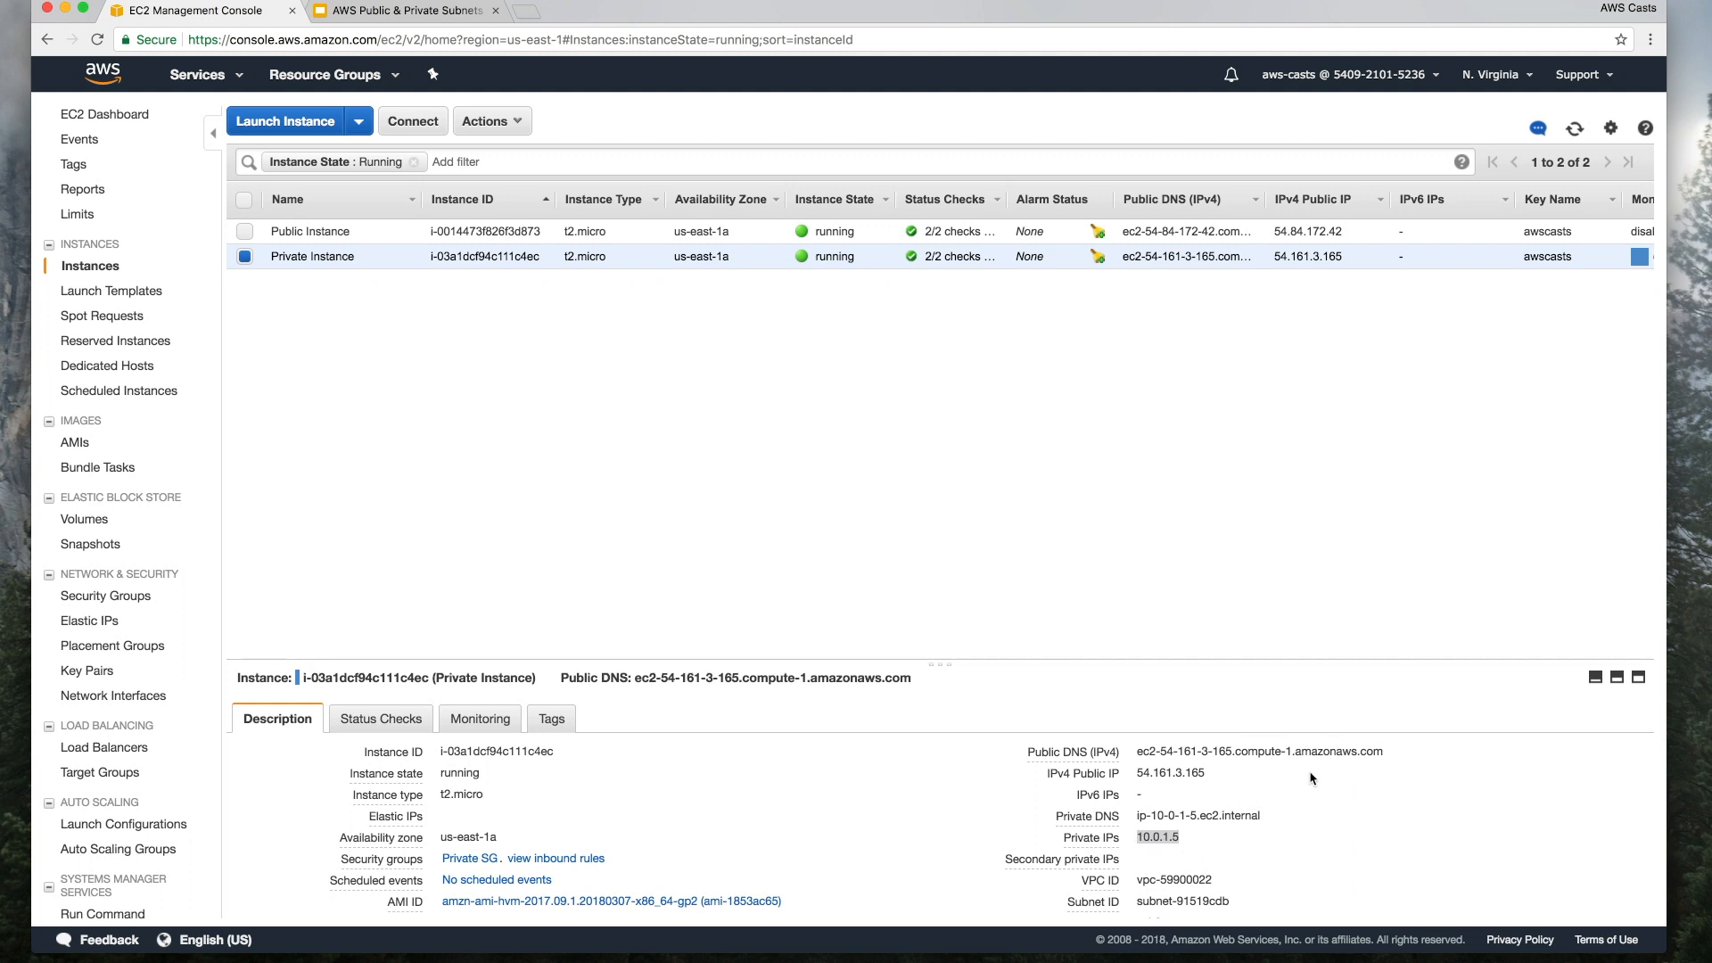
mouse_move(1102, 779)
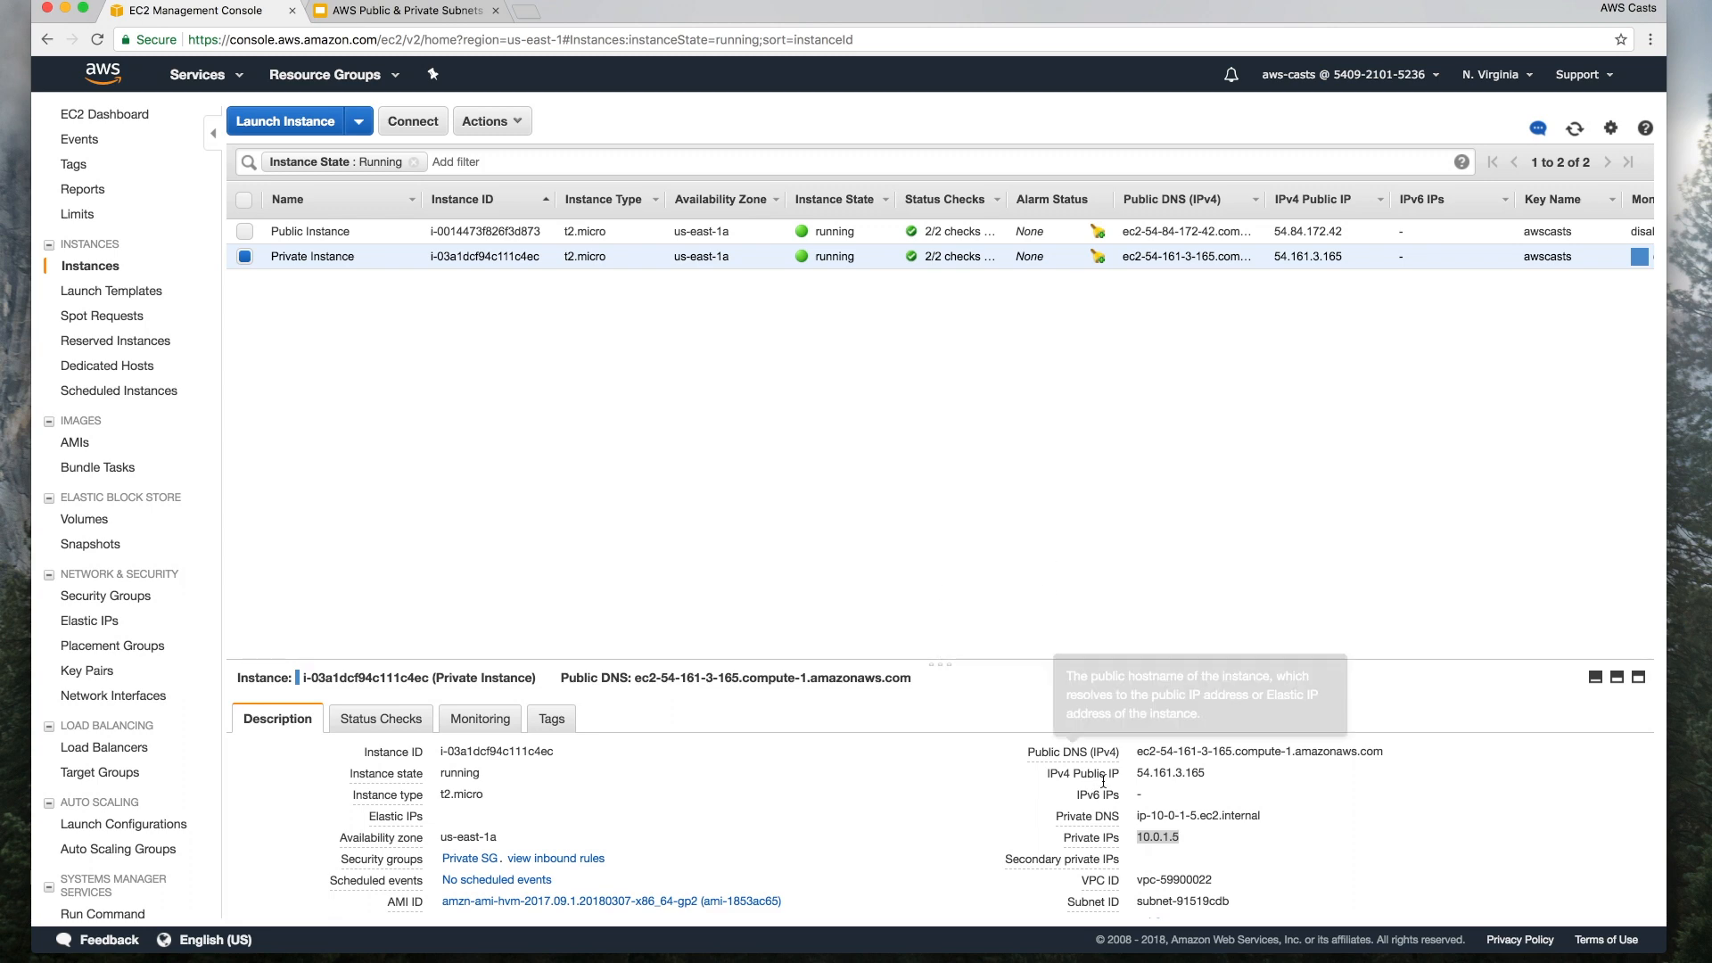
mouse_move(1056, 586)
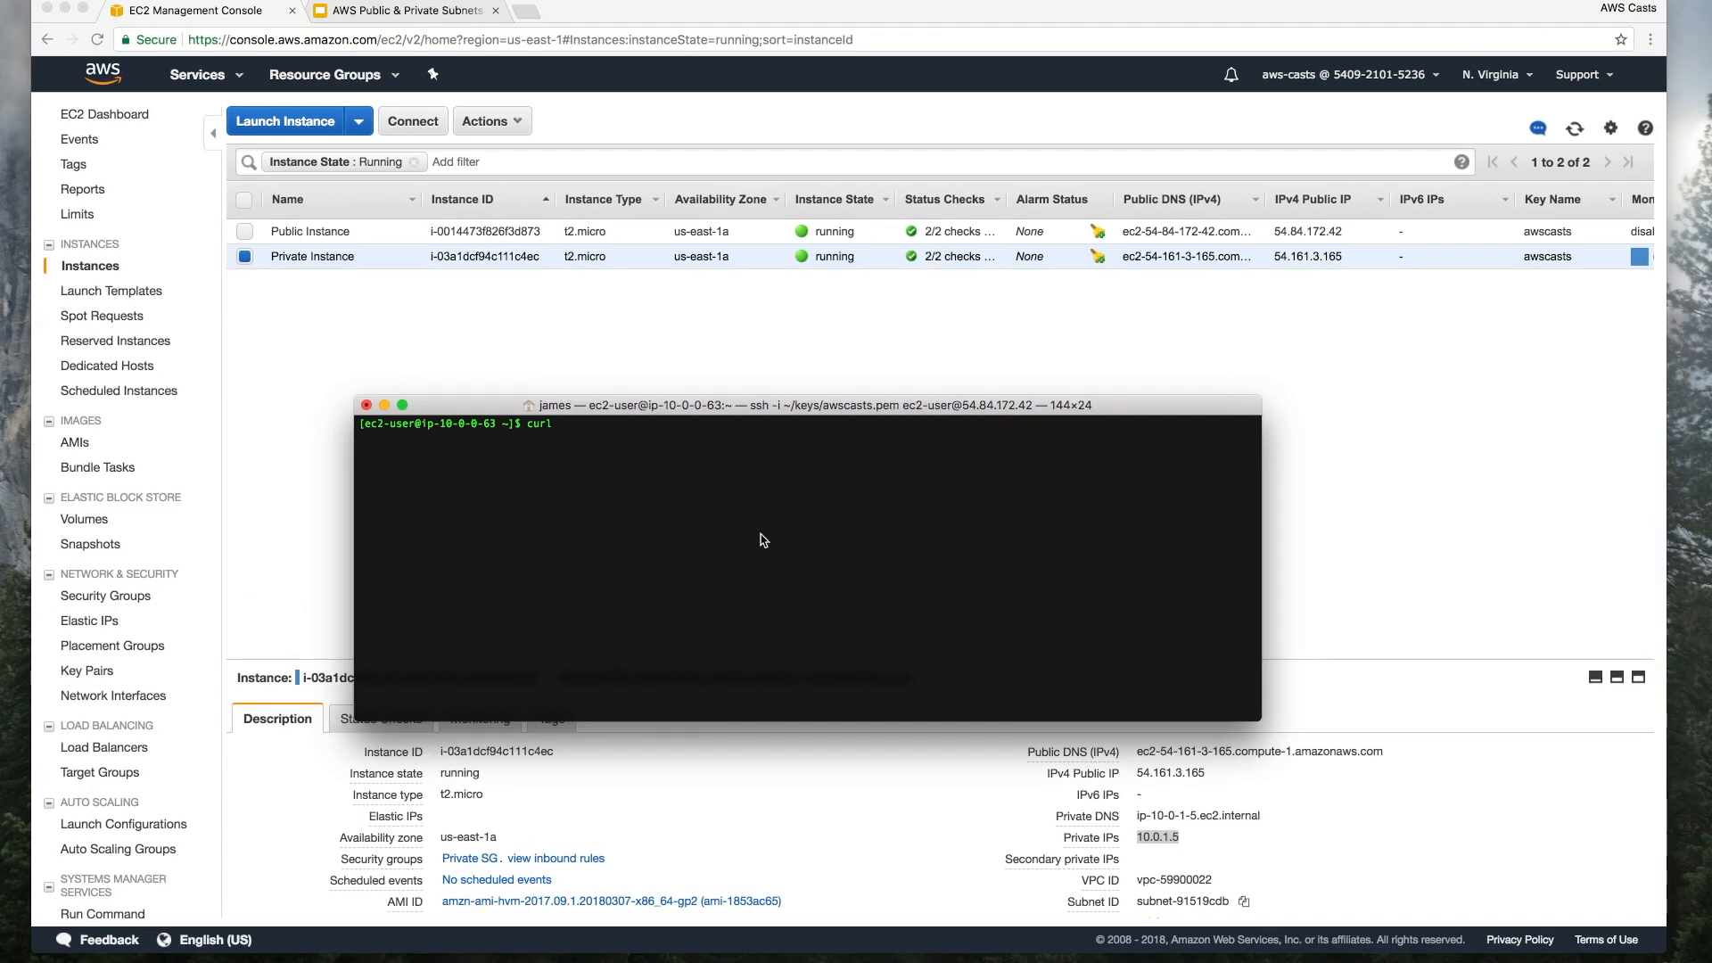
Step: Run curl 10.0.1.5 to get 'Private Page Works', then begin an ssh -i command
type("10.0.1.5")
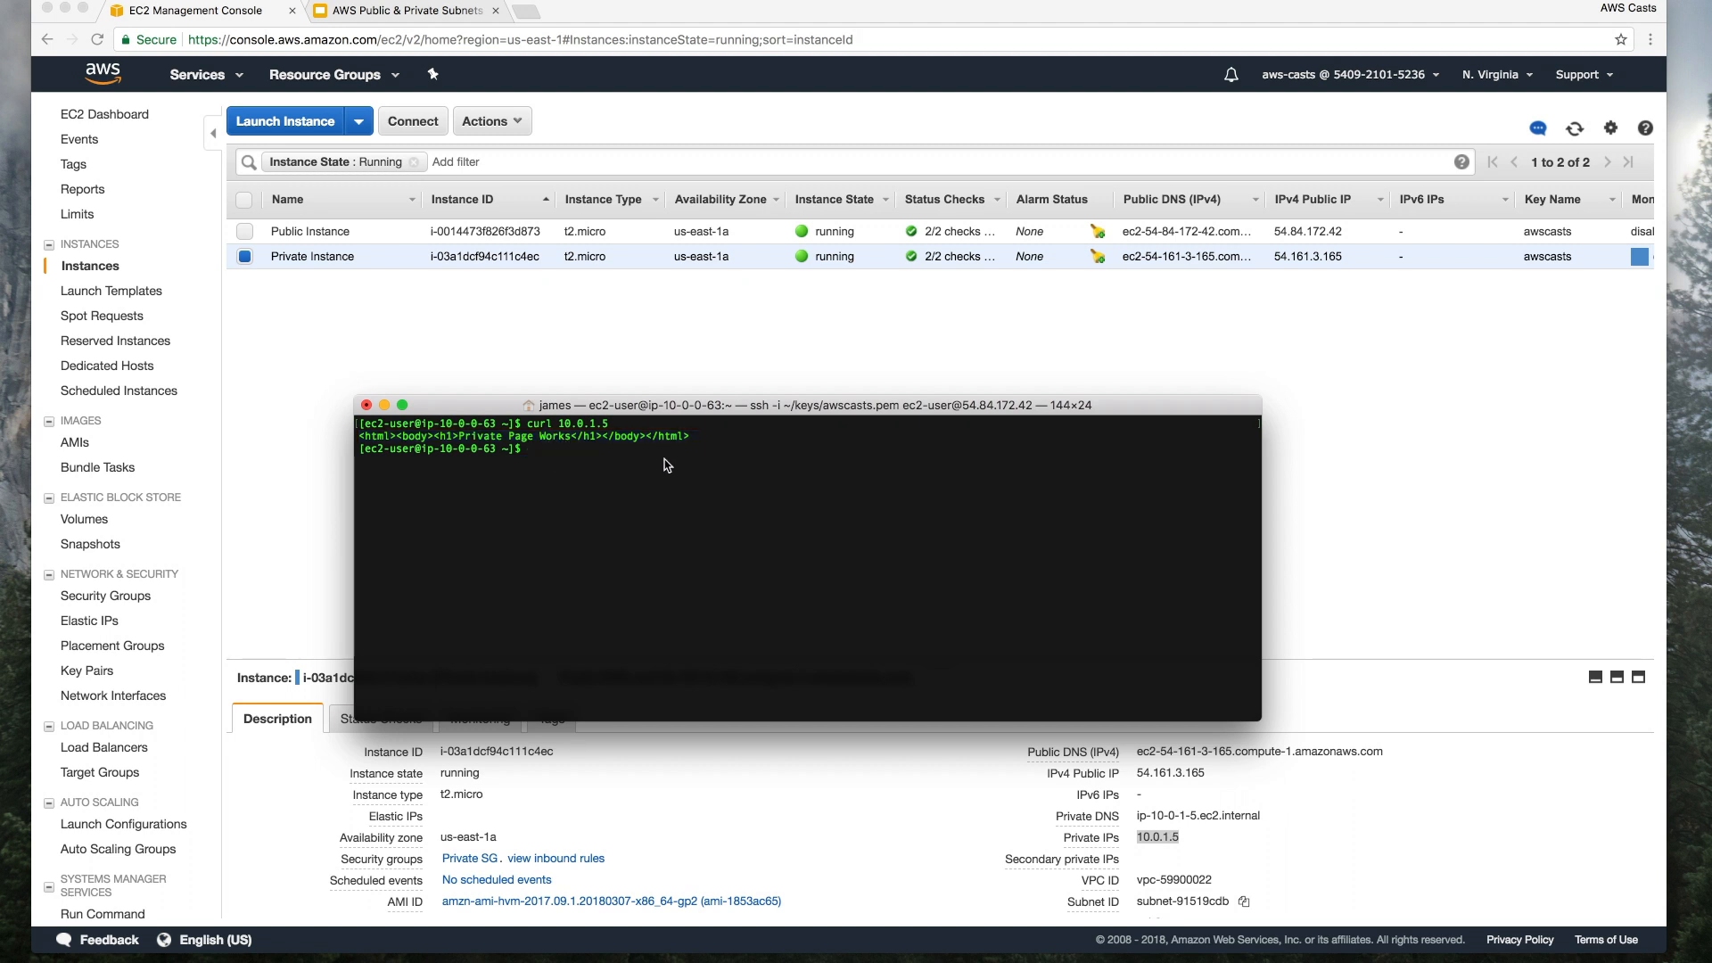
type("s")
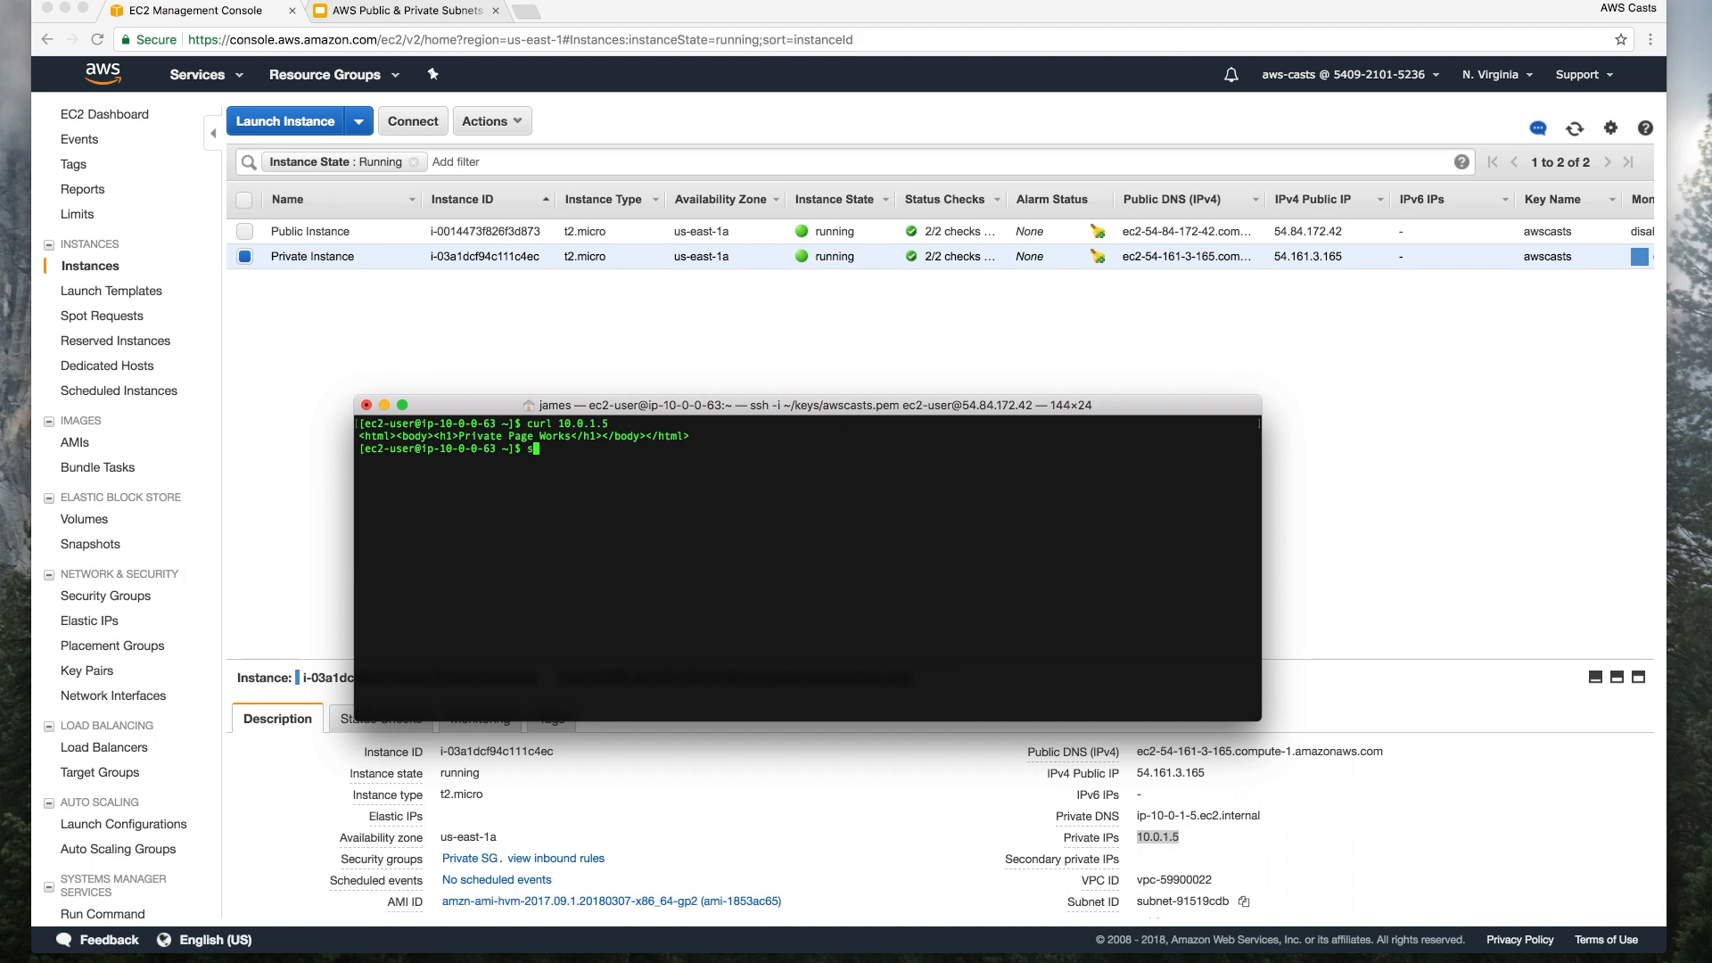
type("sh -i")
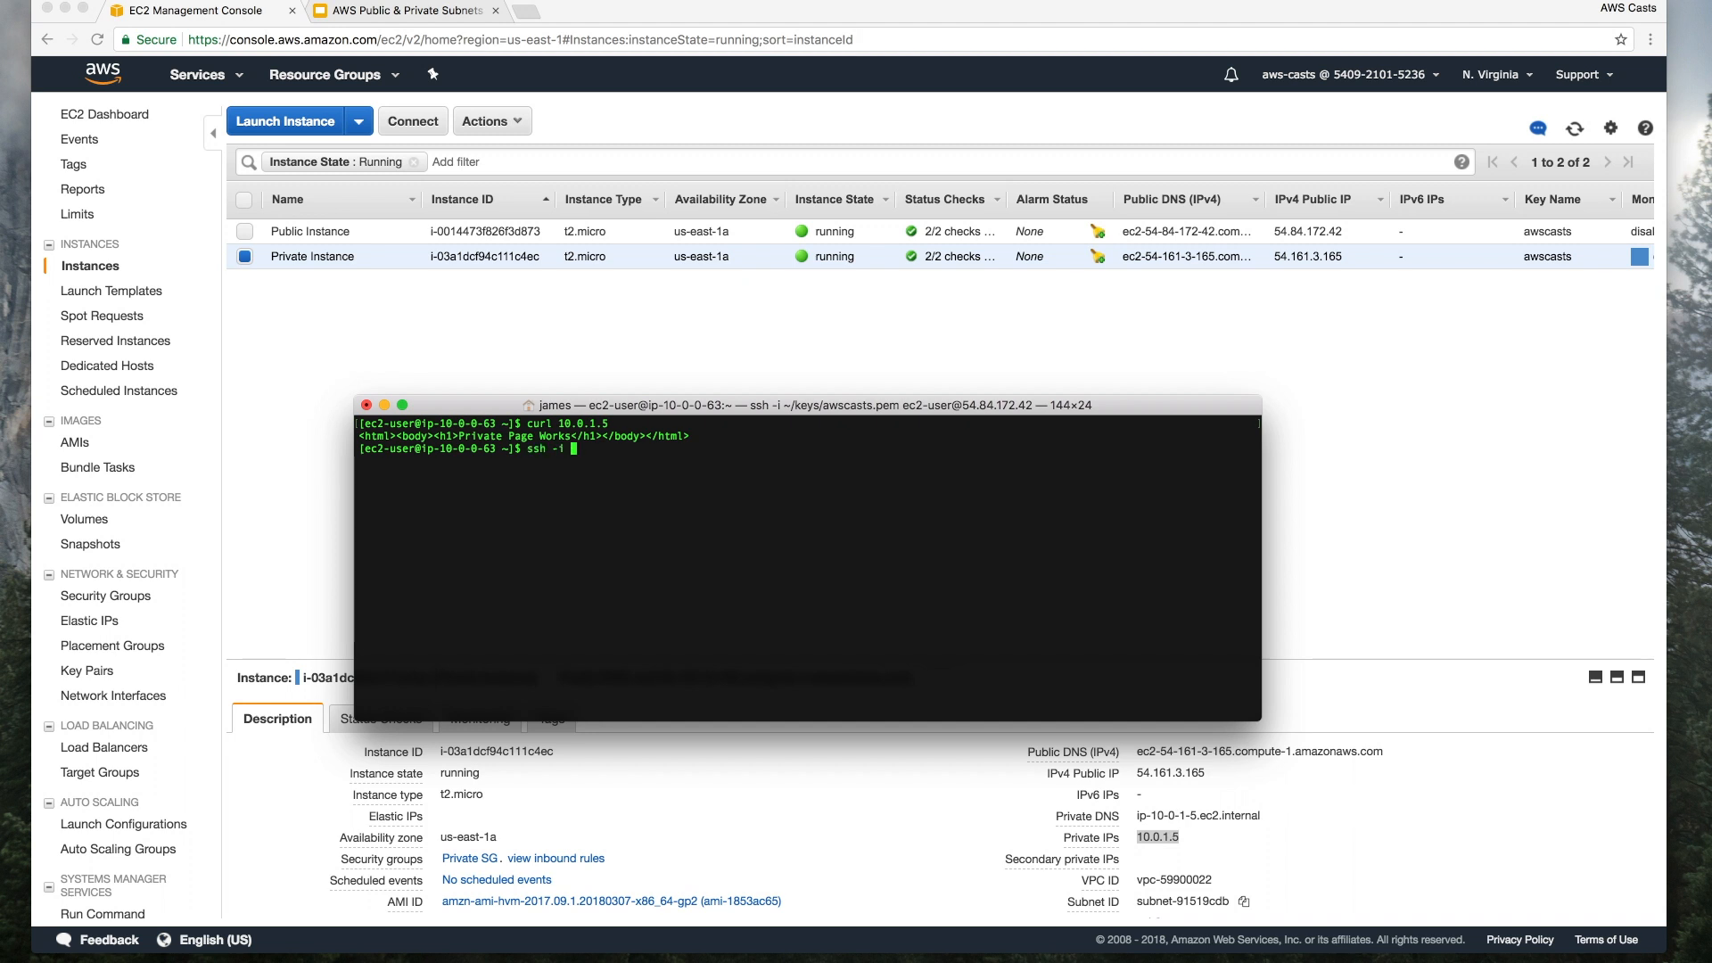
type("/")
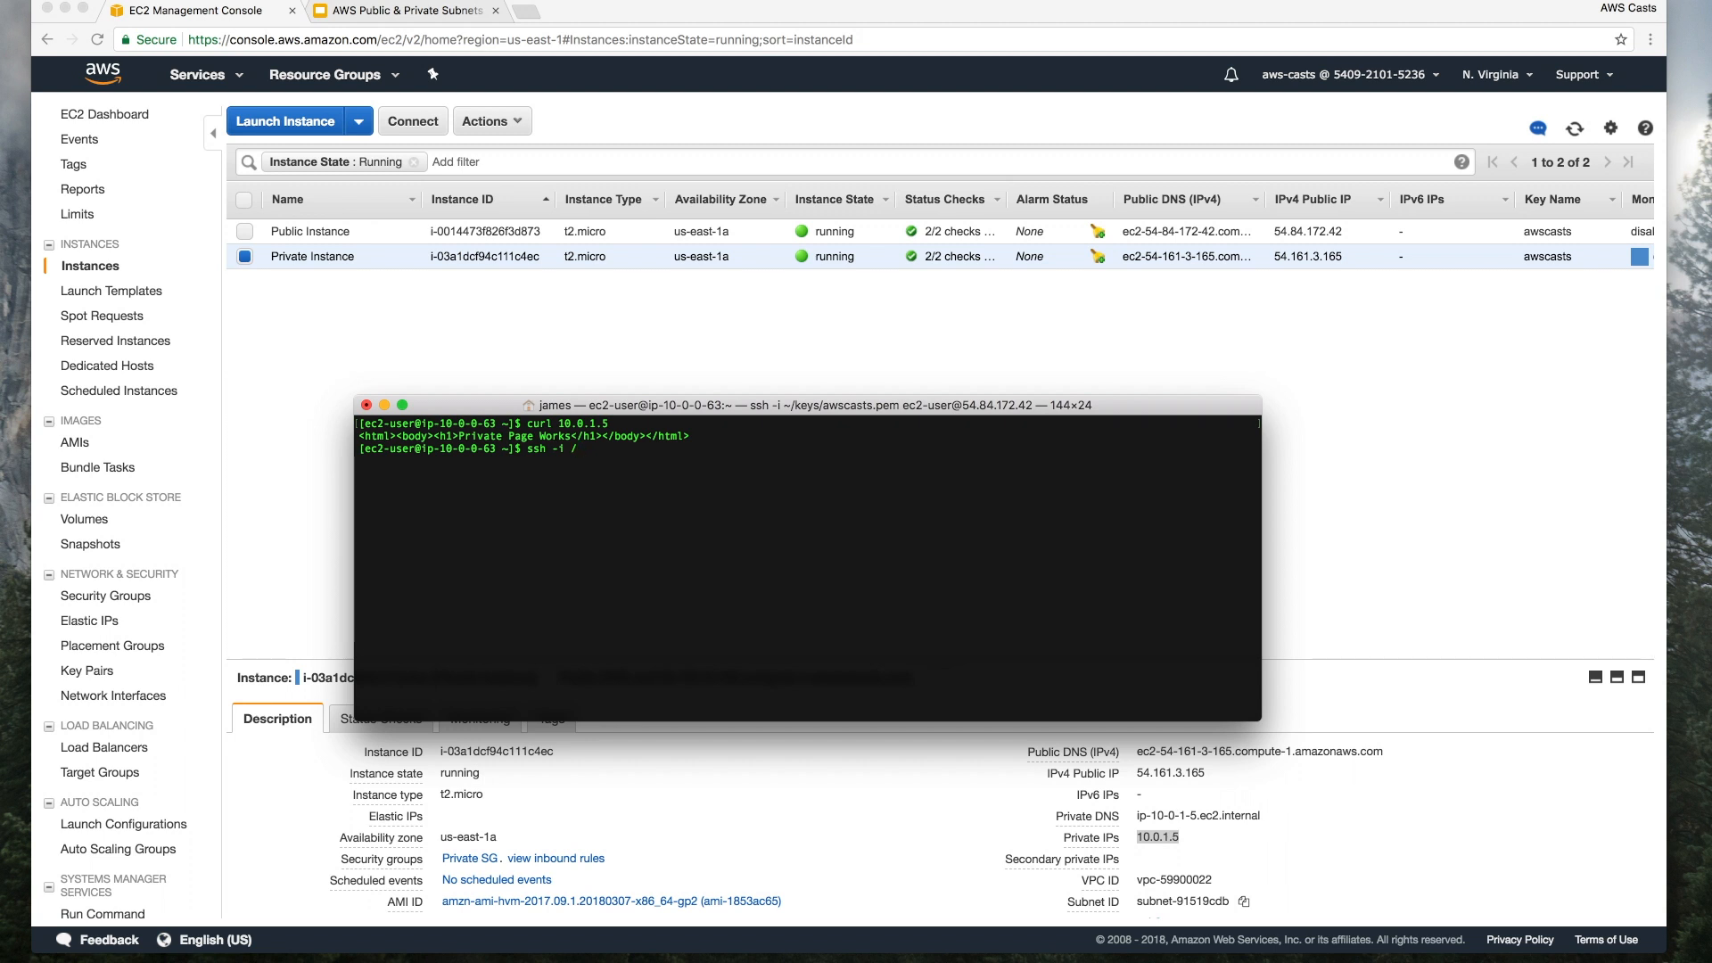
type("tmp/")
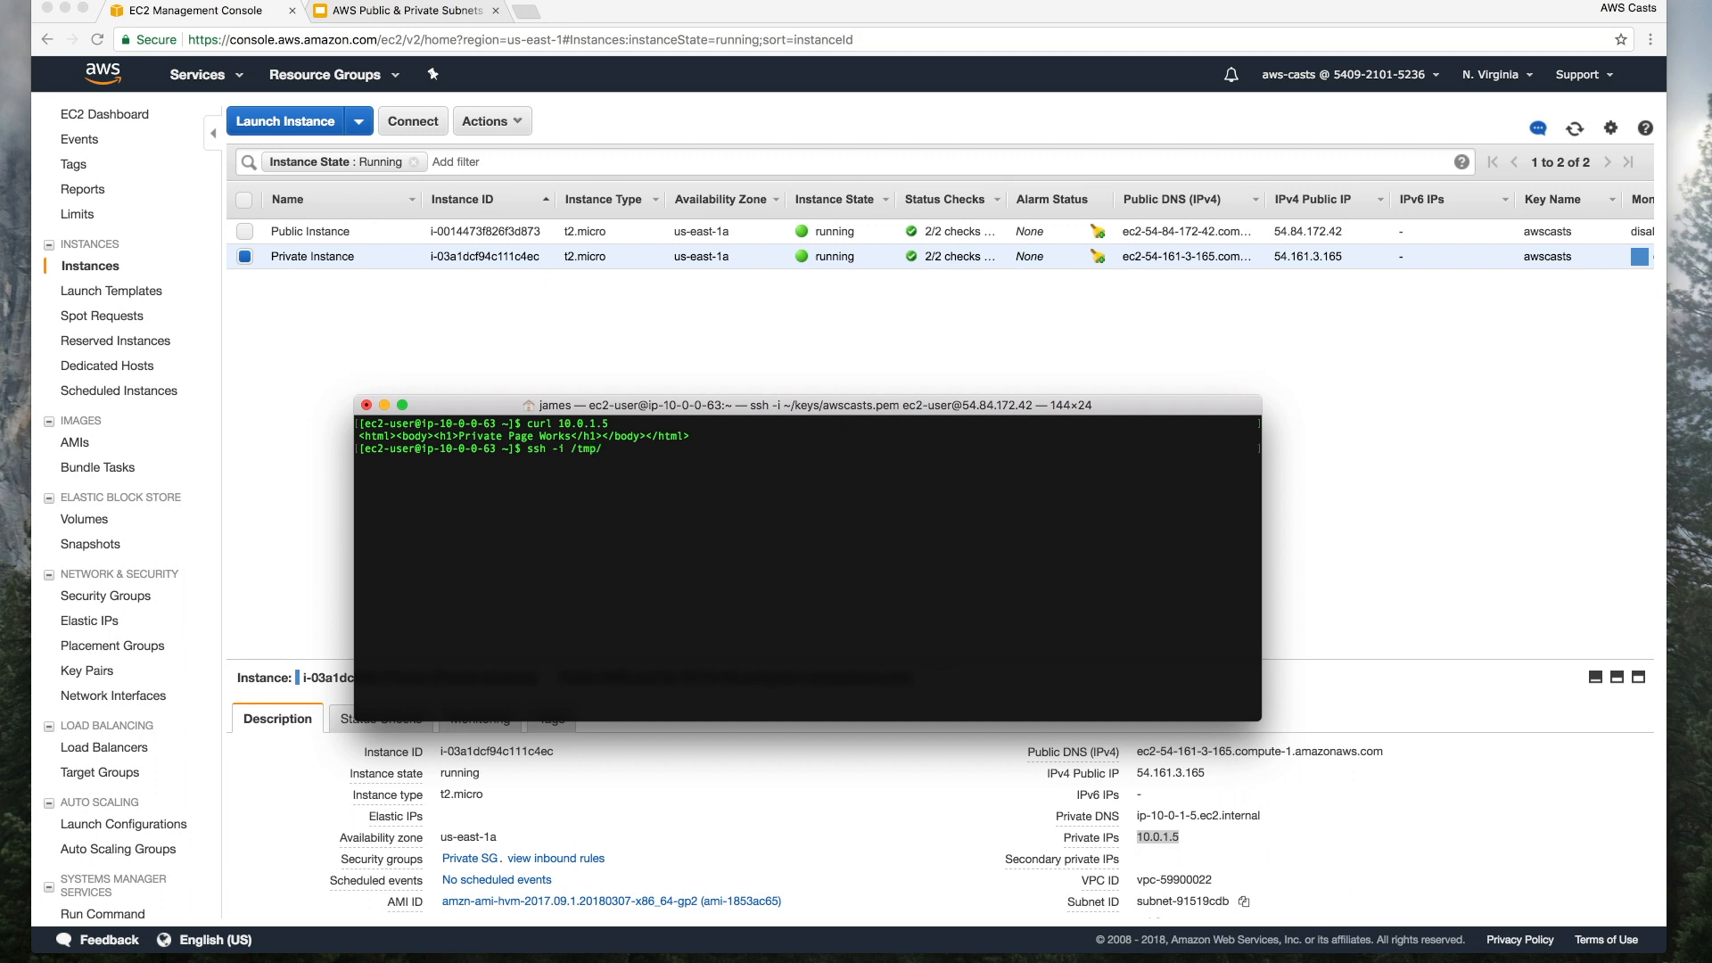
type("awscasts.pem ec2-user@10.0.1.5")
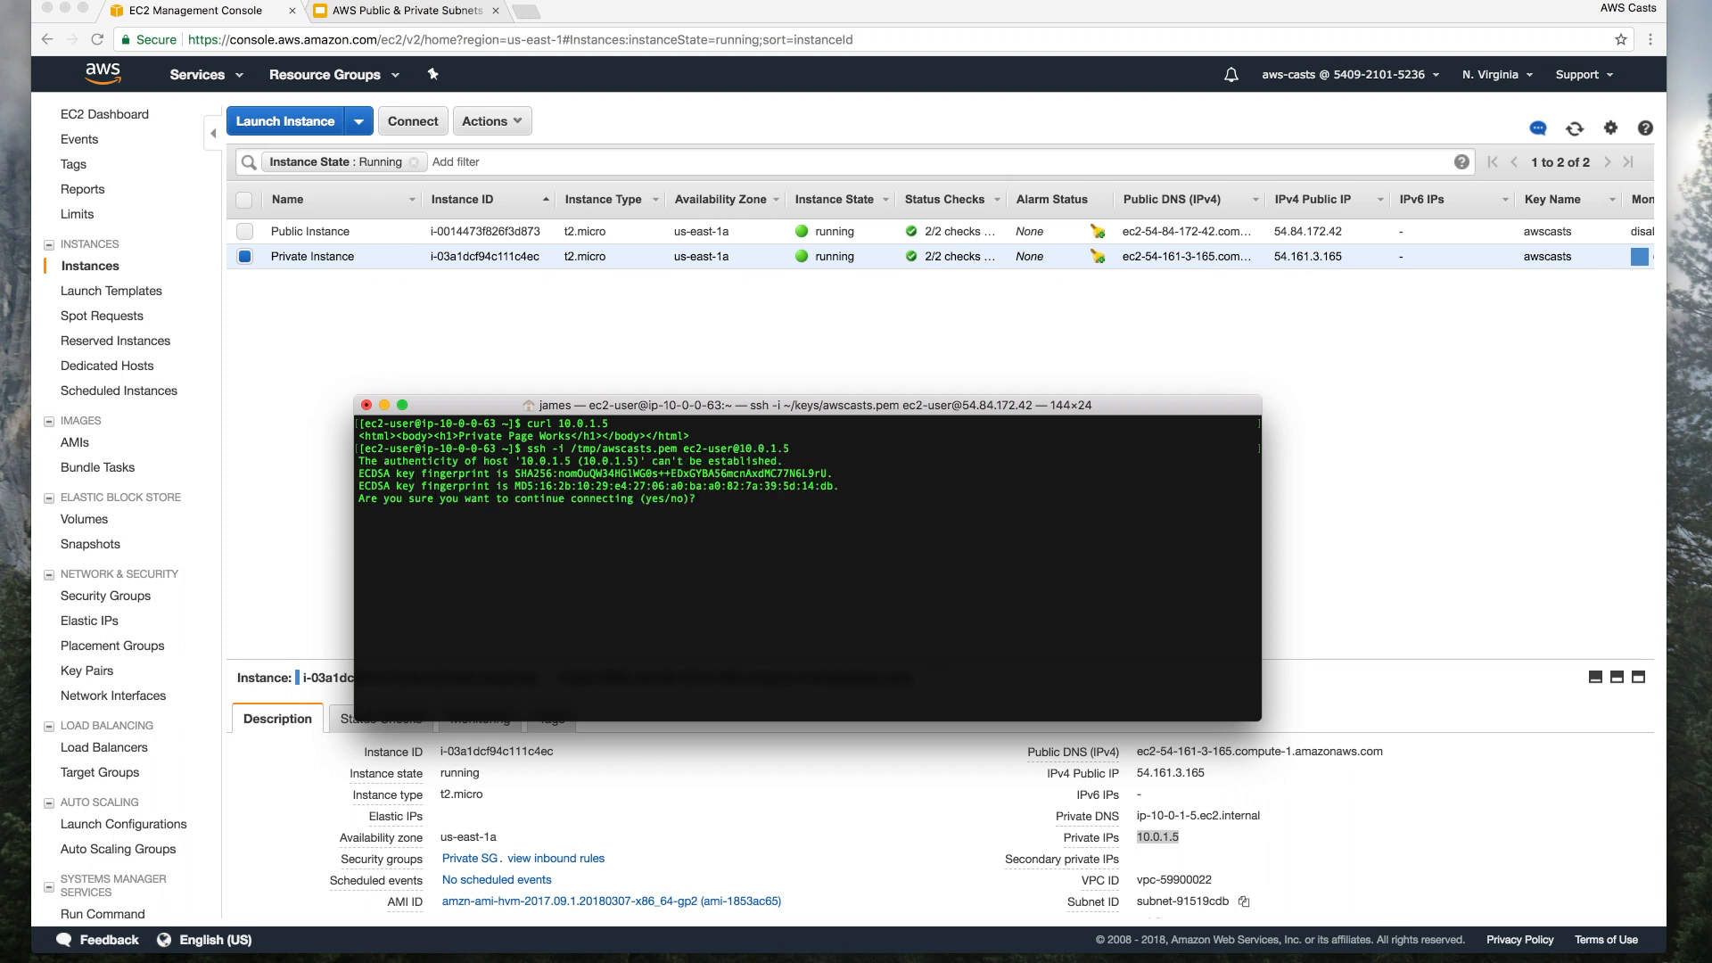
type("yes")
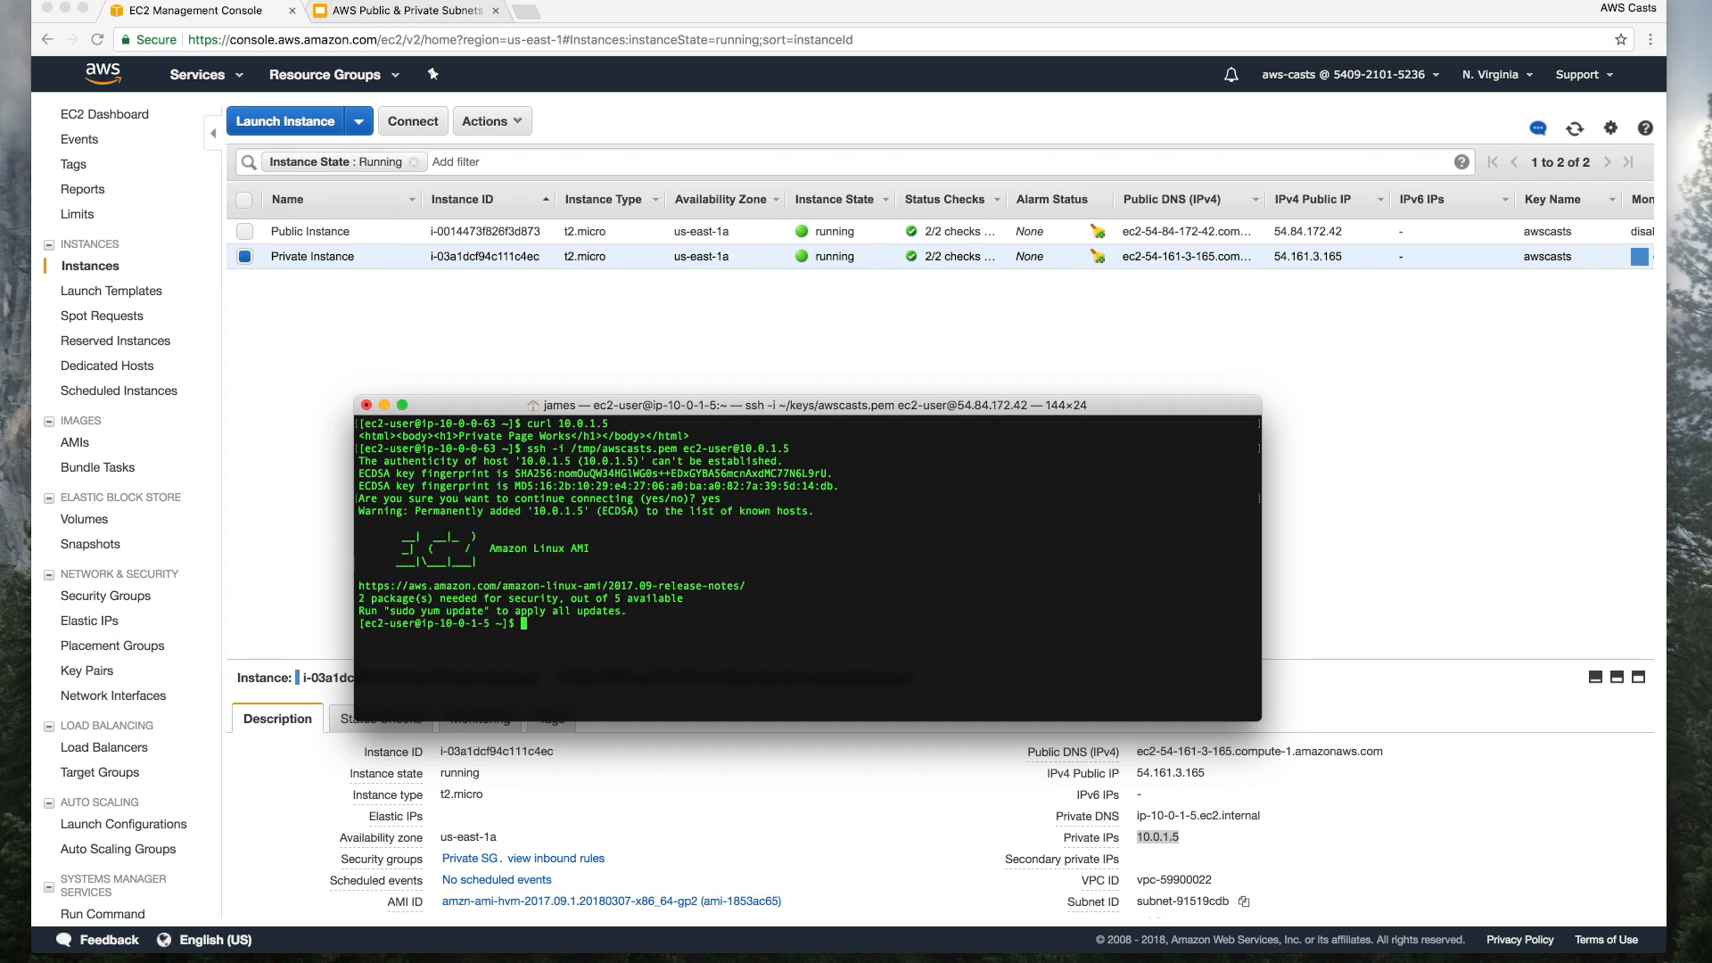
type("curl localhost")
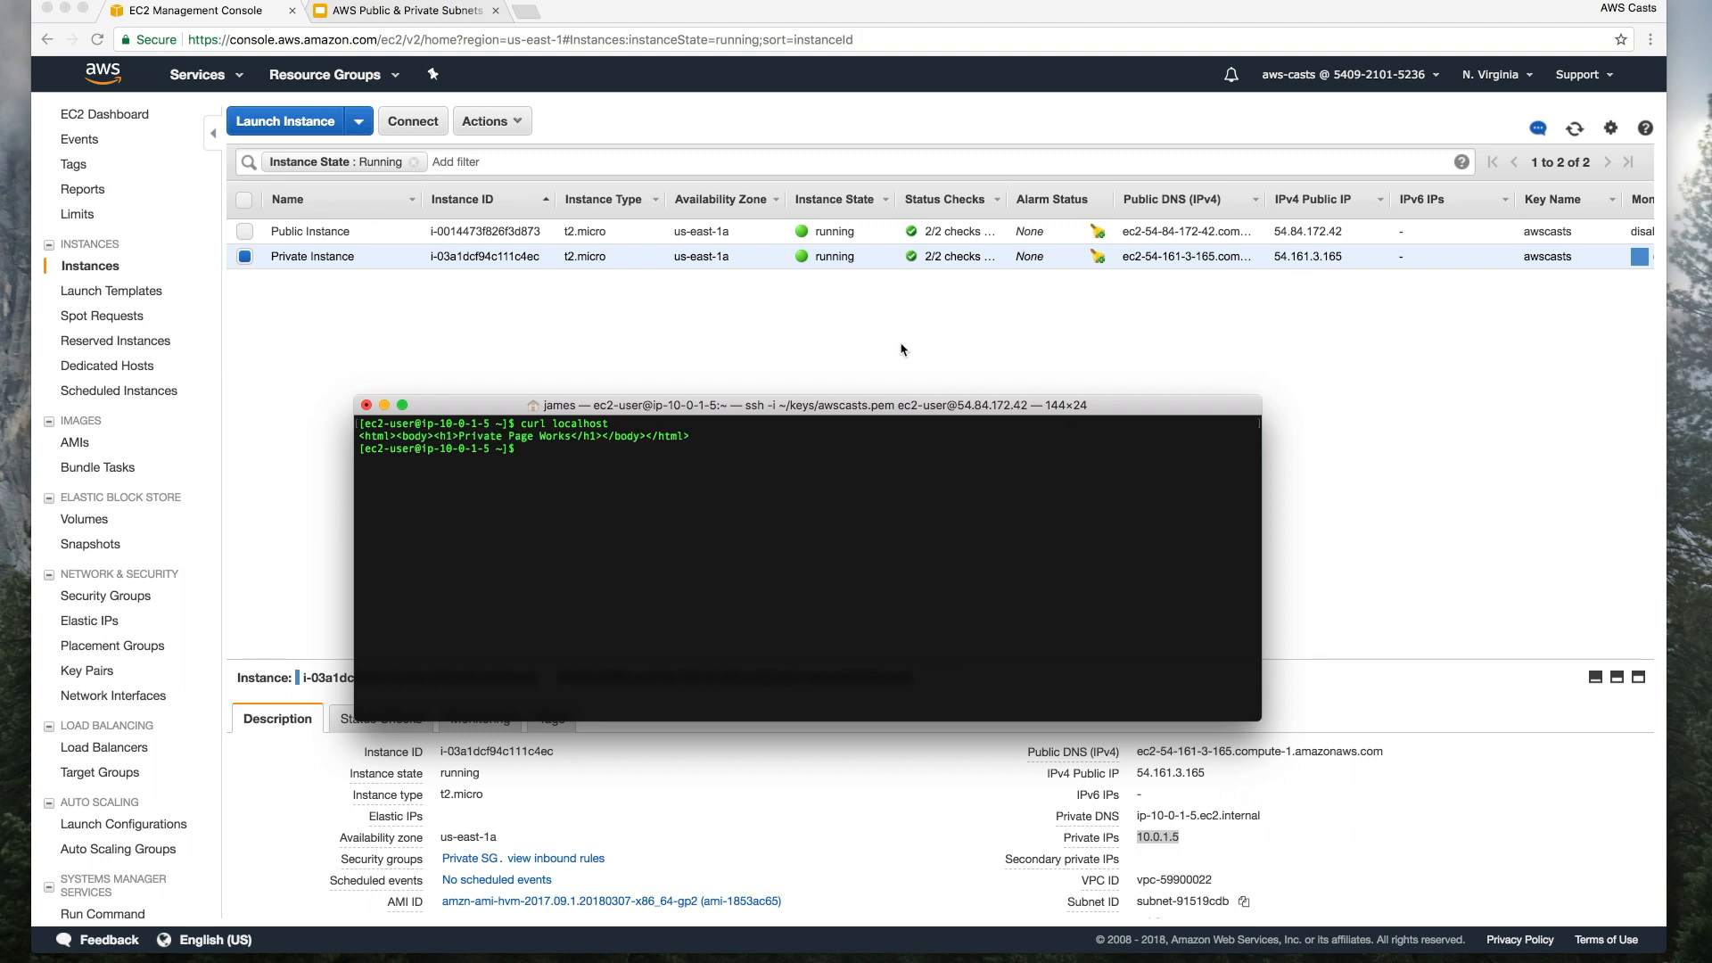
double_click(478, 435)
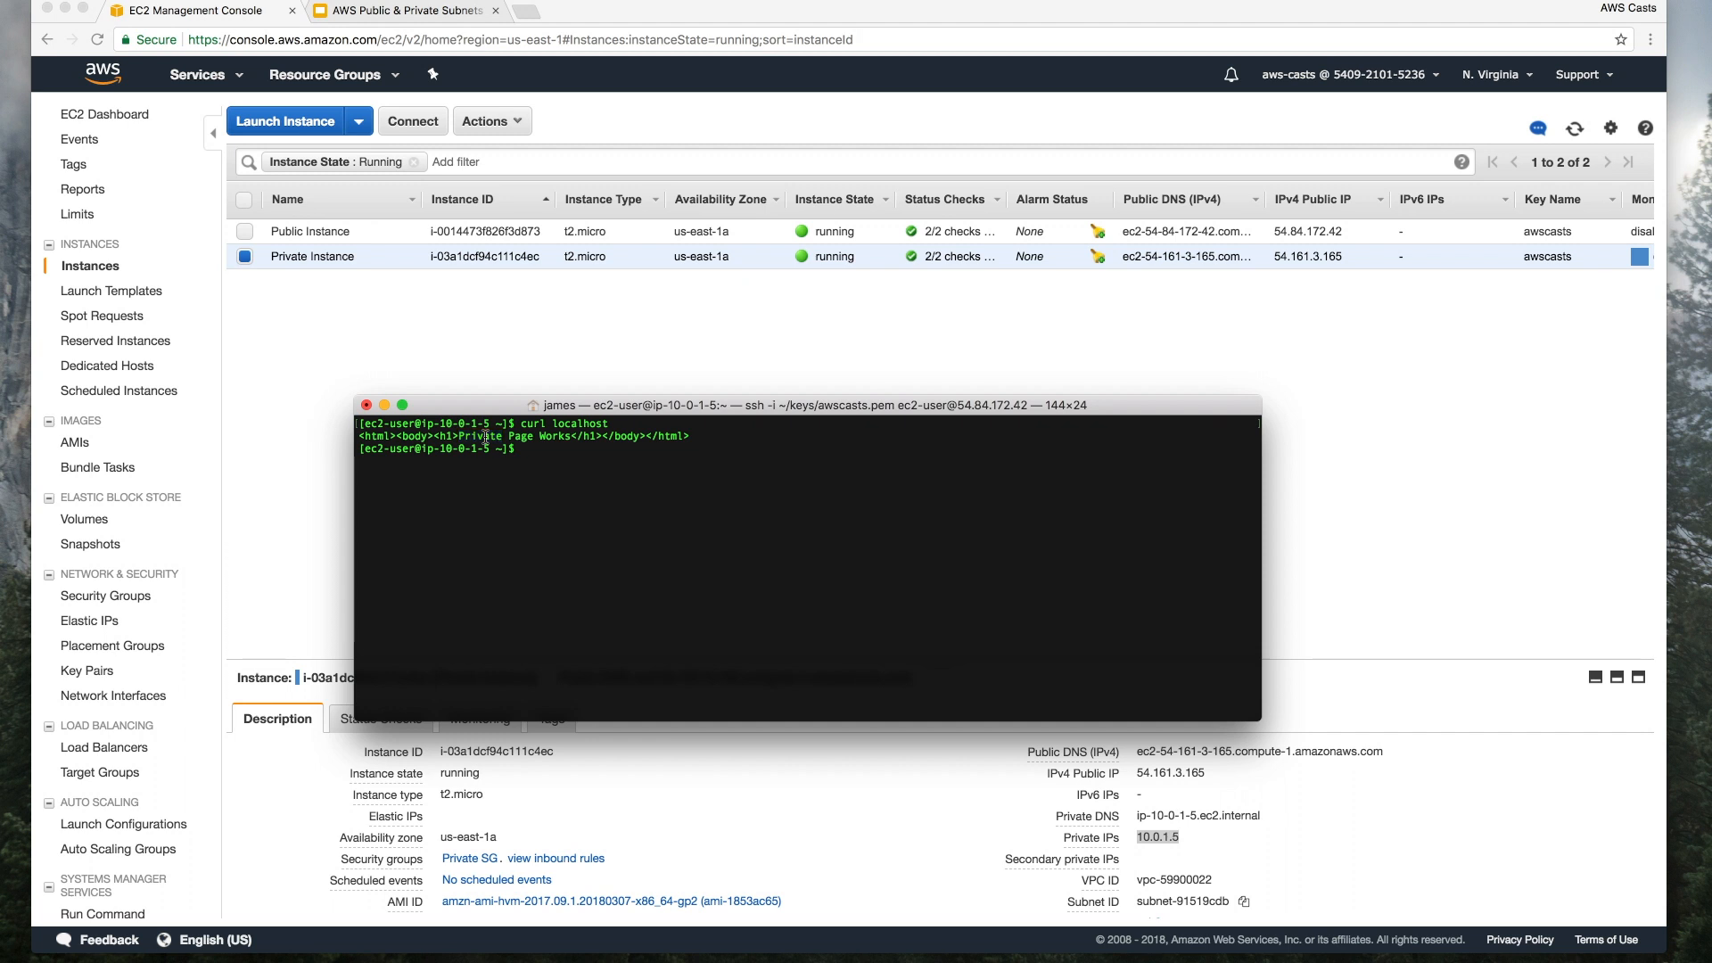
left_click(401, 11)
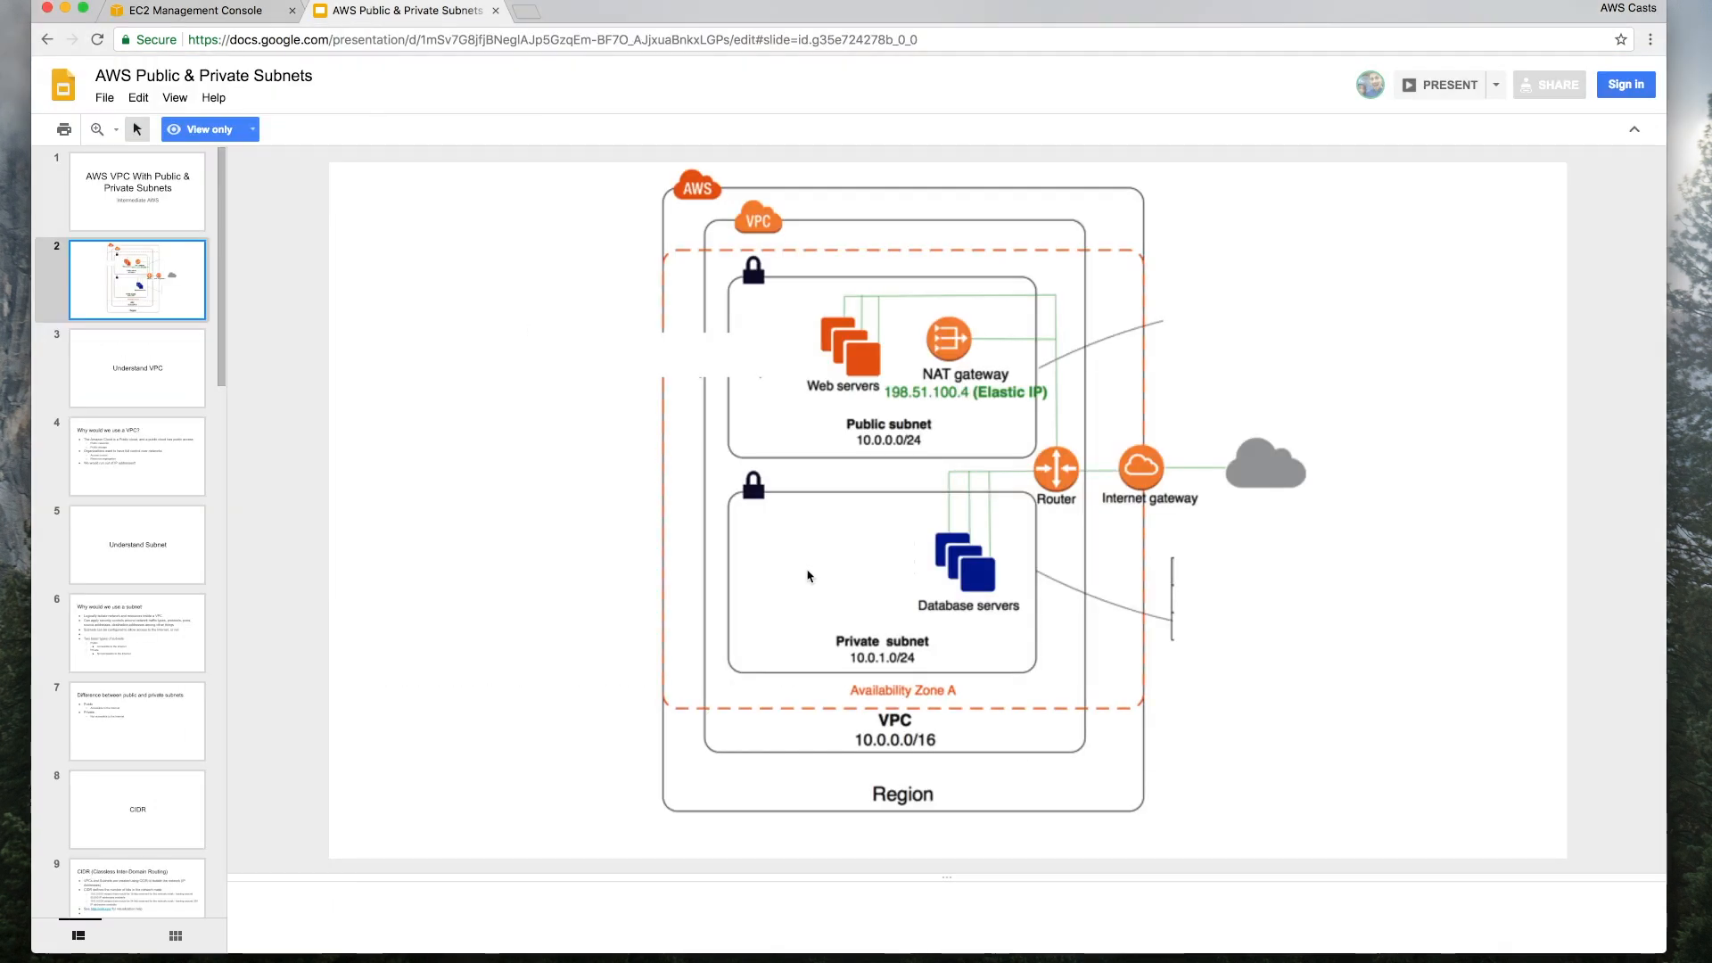
mouse_move(921, 809)
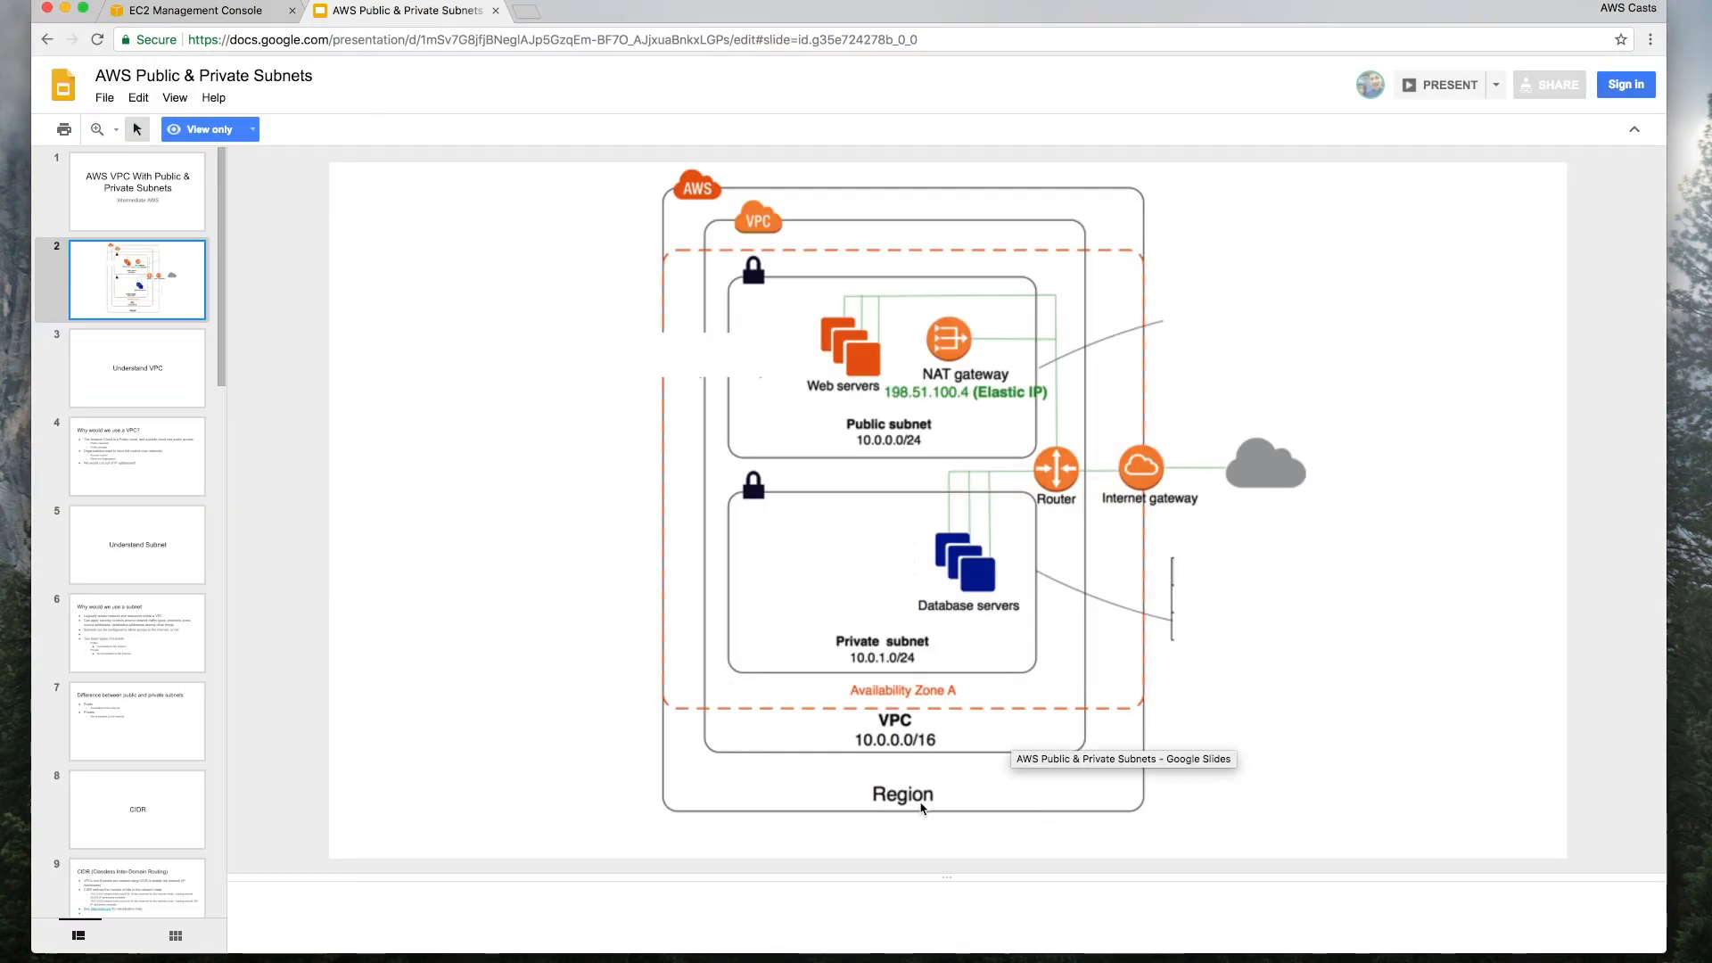
mouse_move(1043, 644)
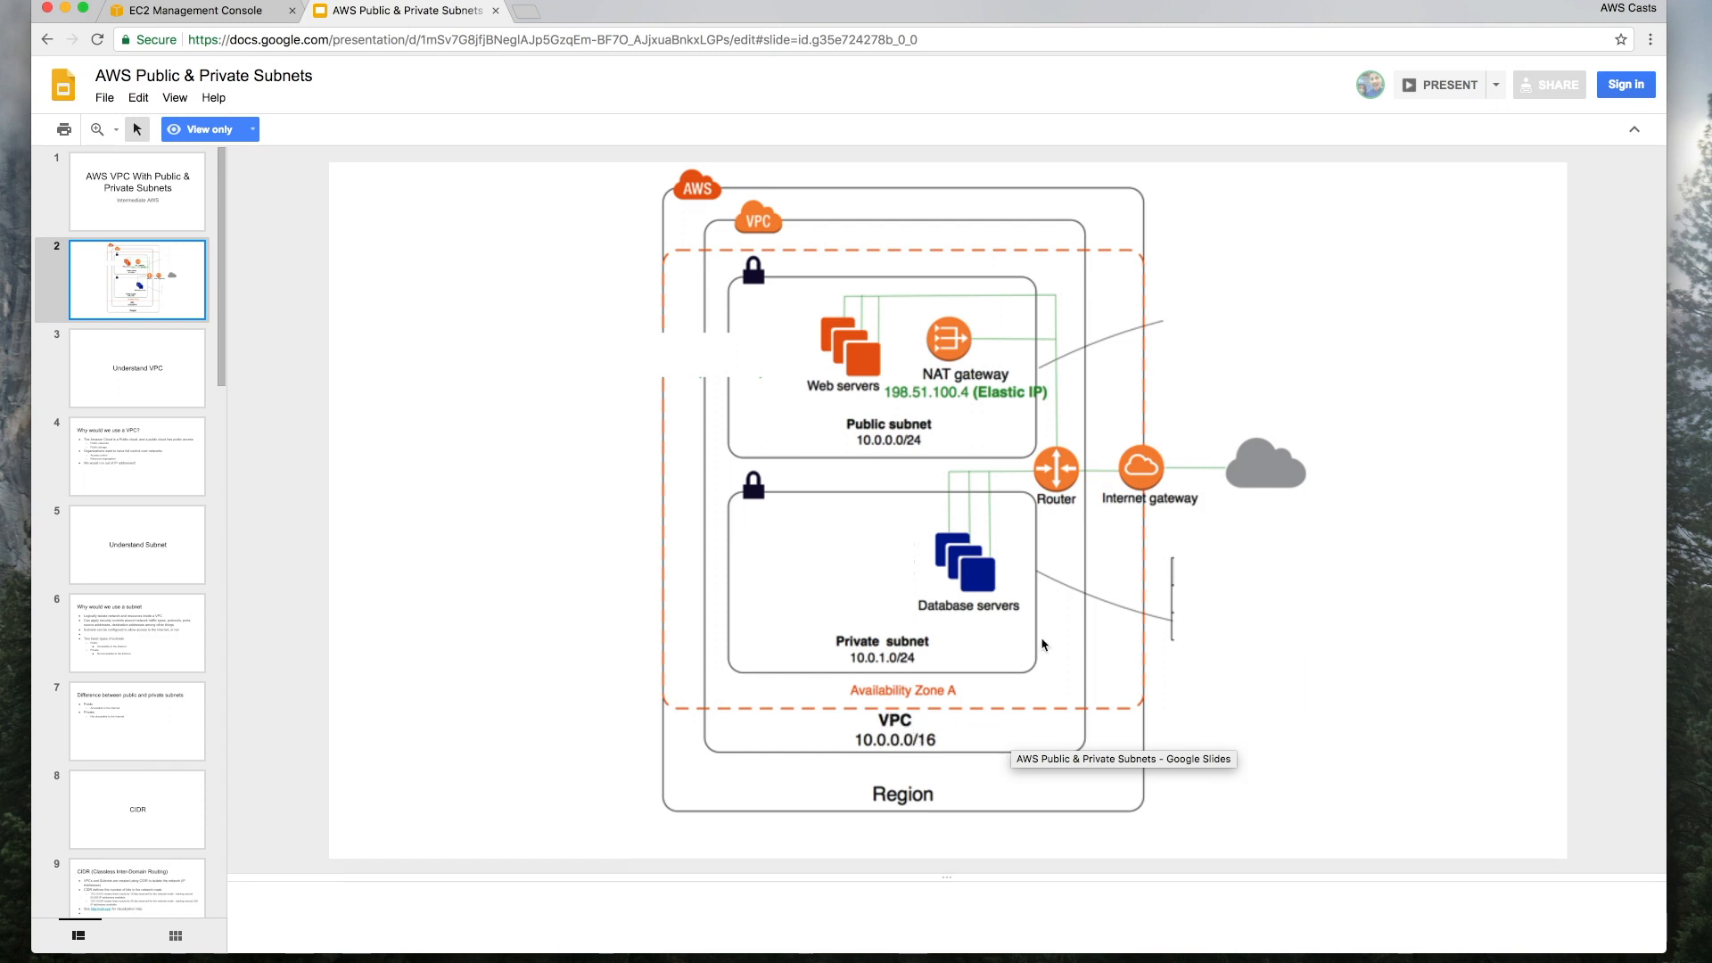
mouse_move(966, 425)
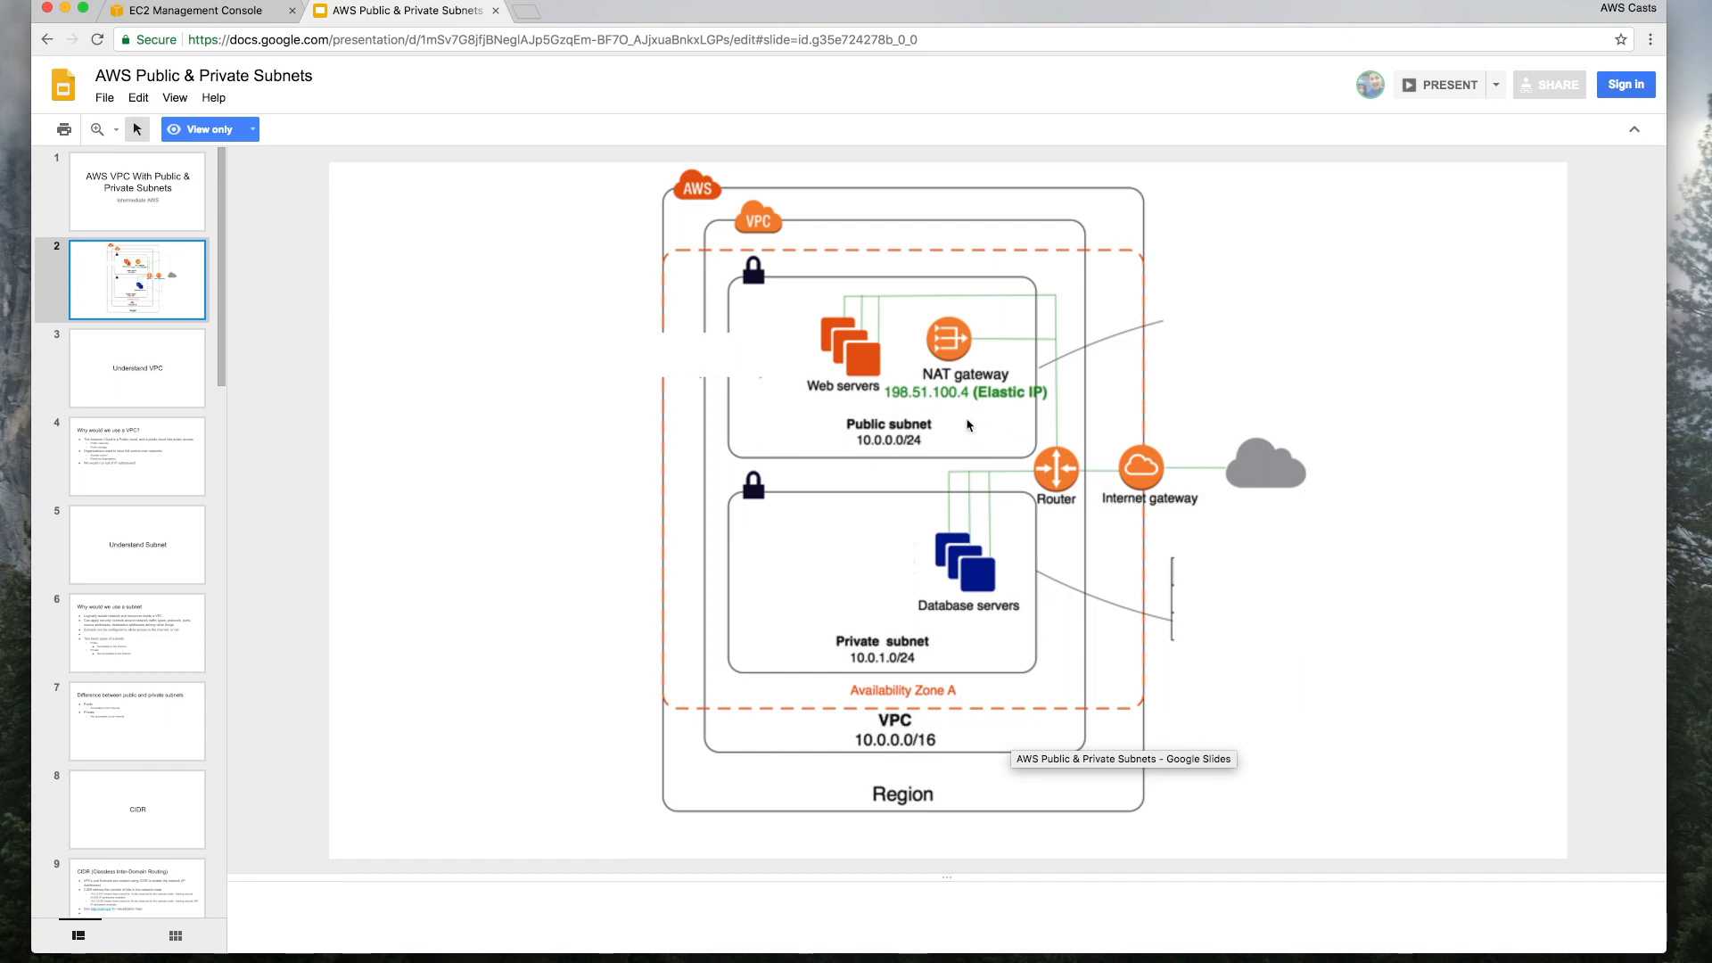
mouse_move(1045, 362)
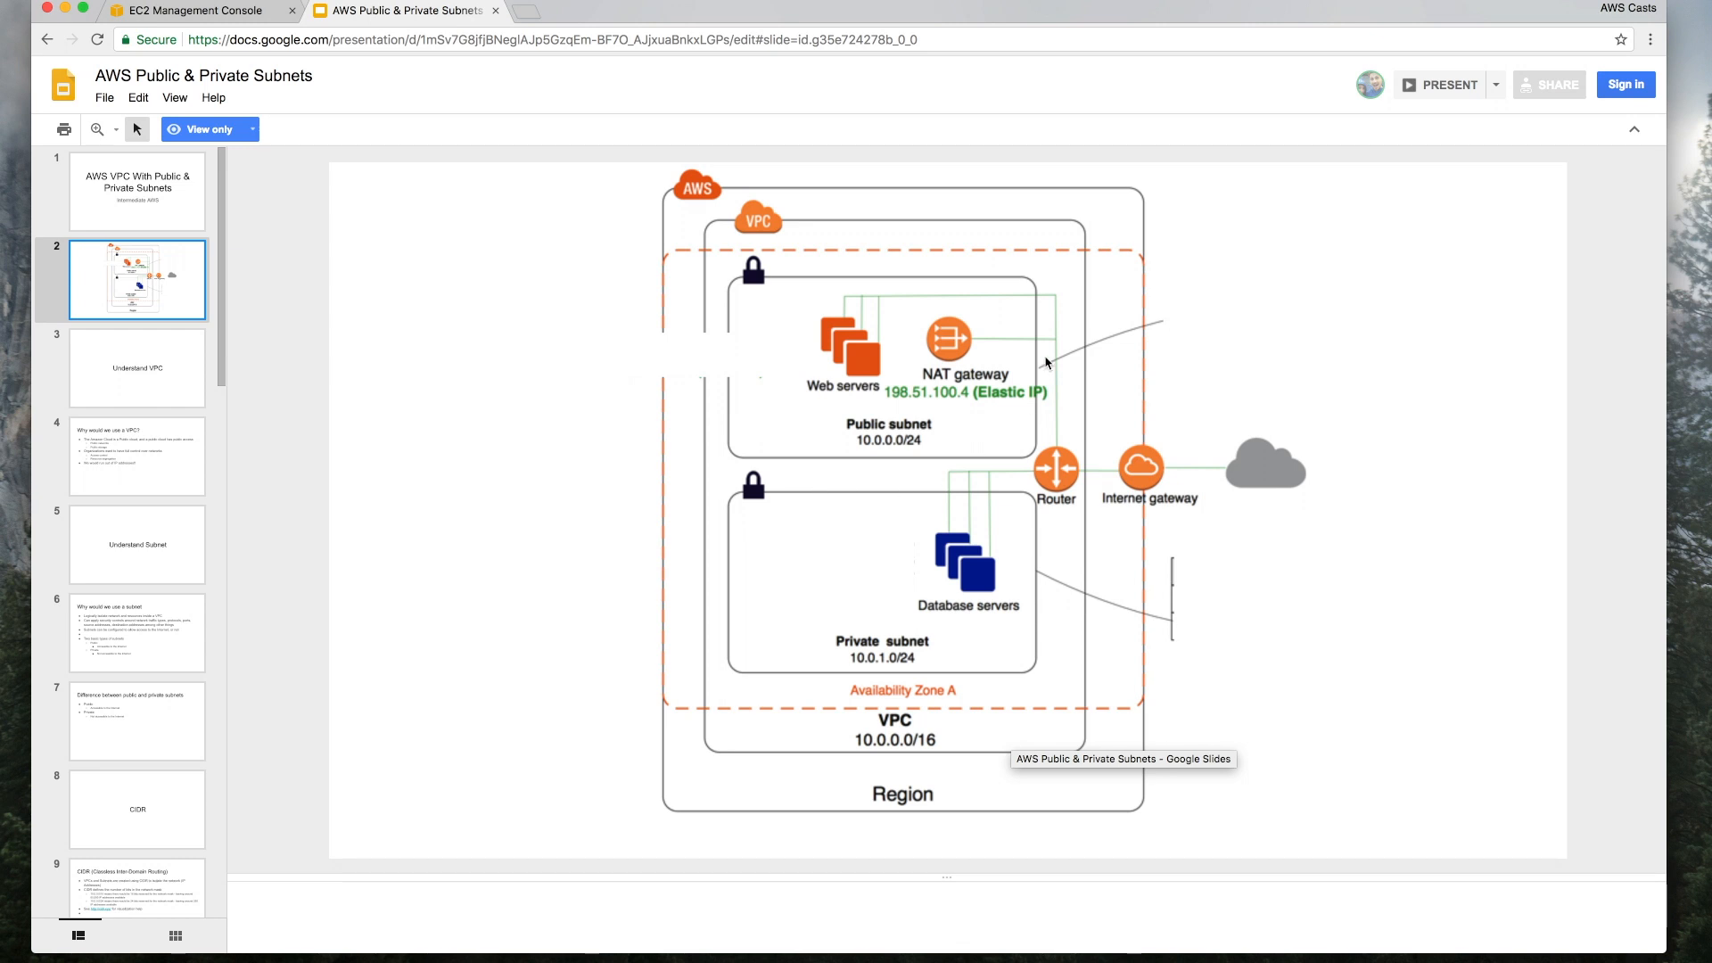
mouse_move(753, 441)
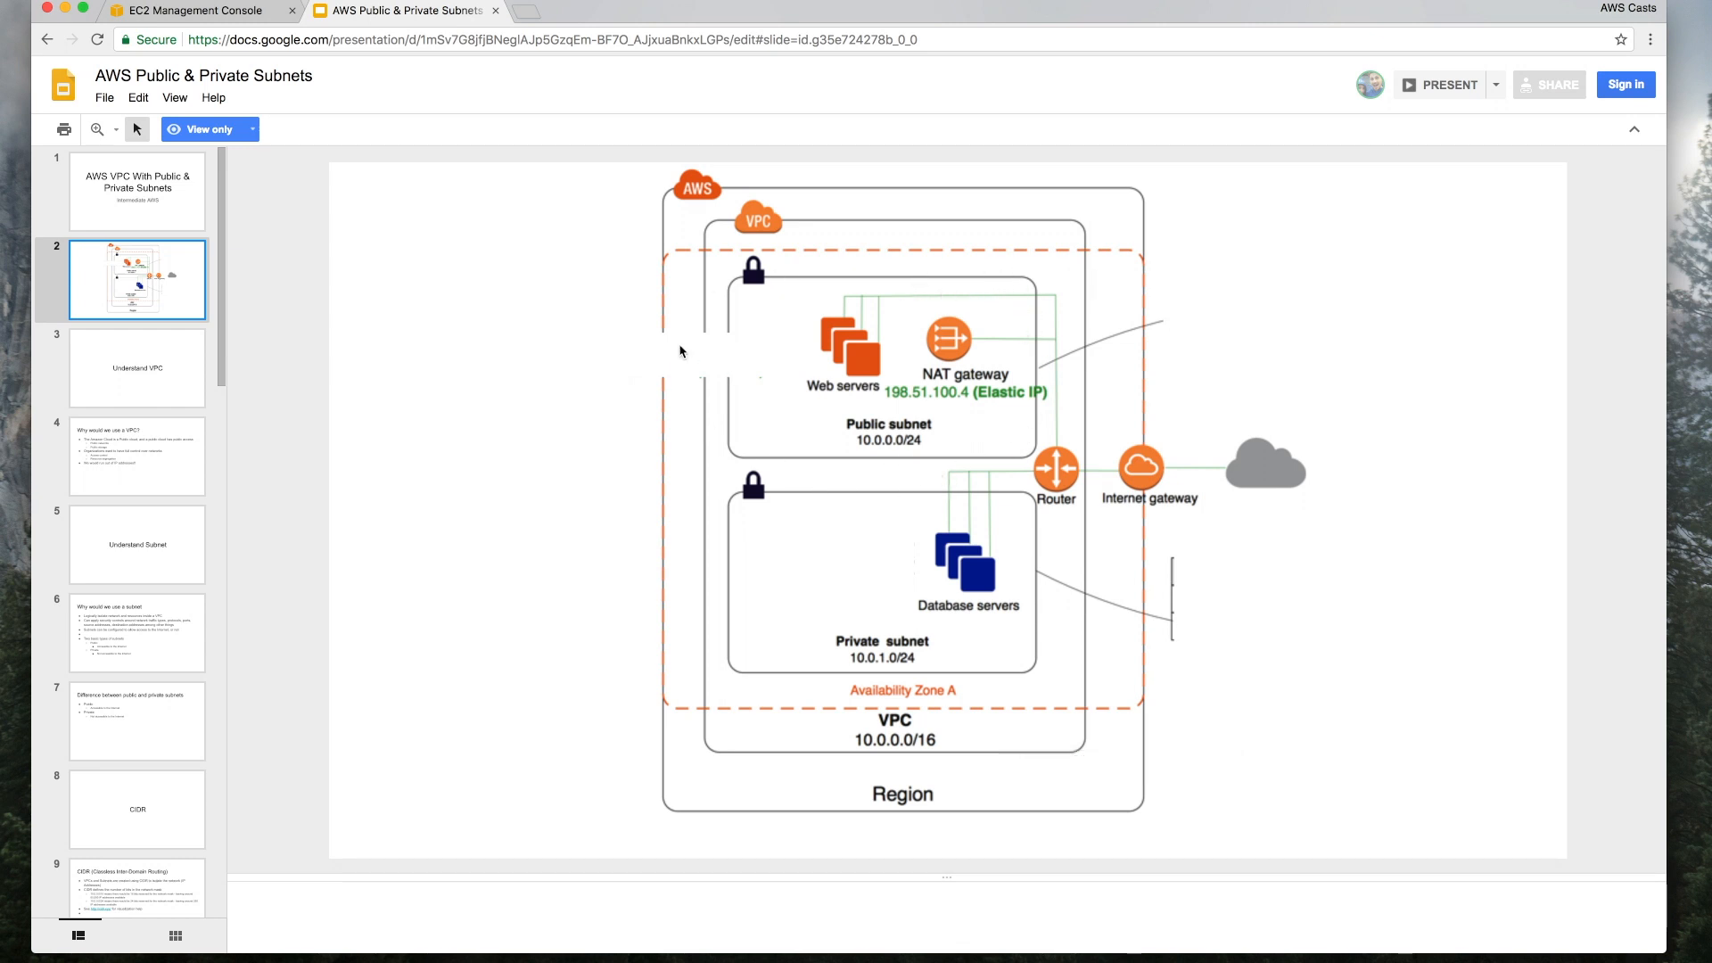
Step: Return from the subnet diagram slide to the EC2 Instances list
left_click(185, 10)
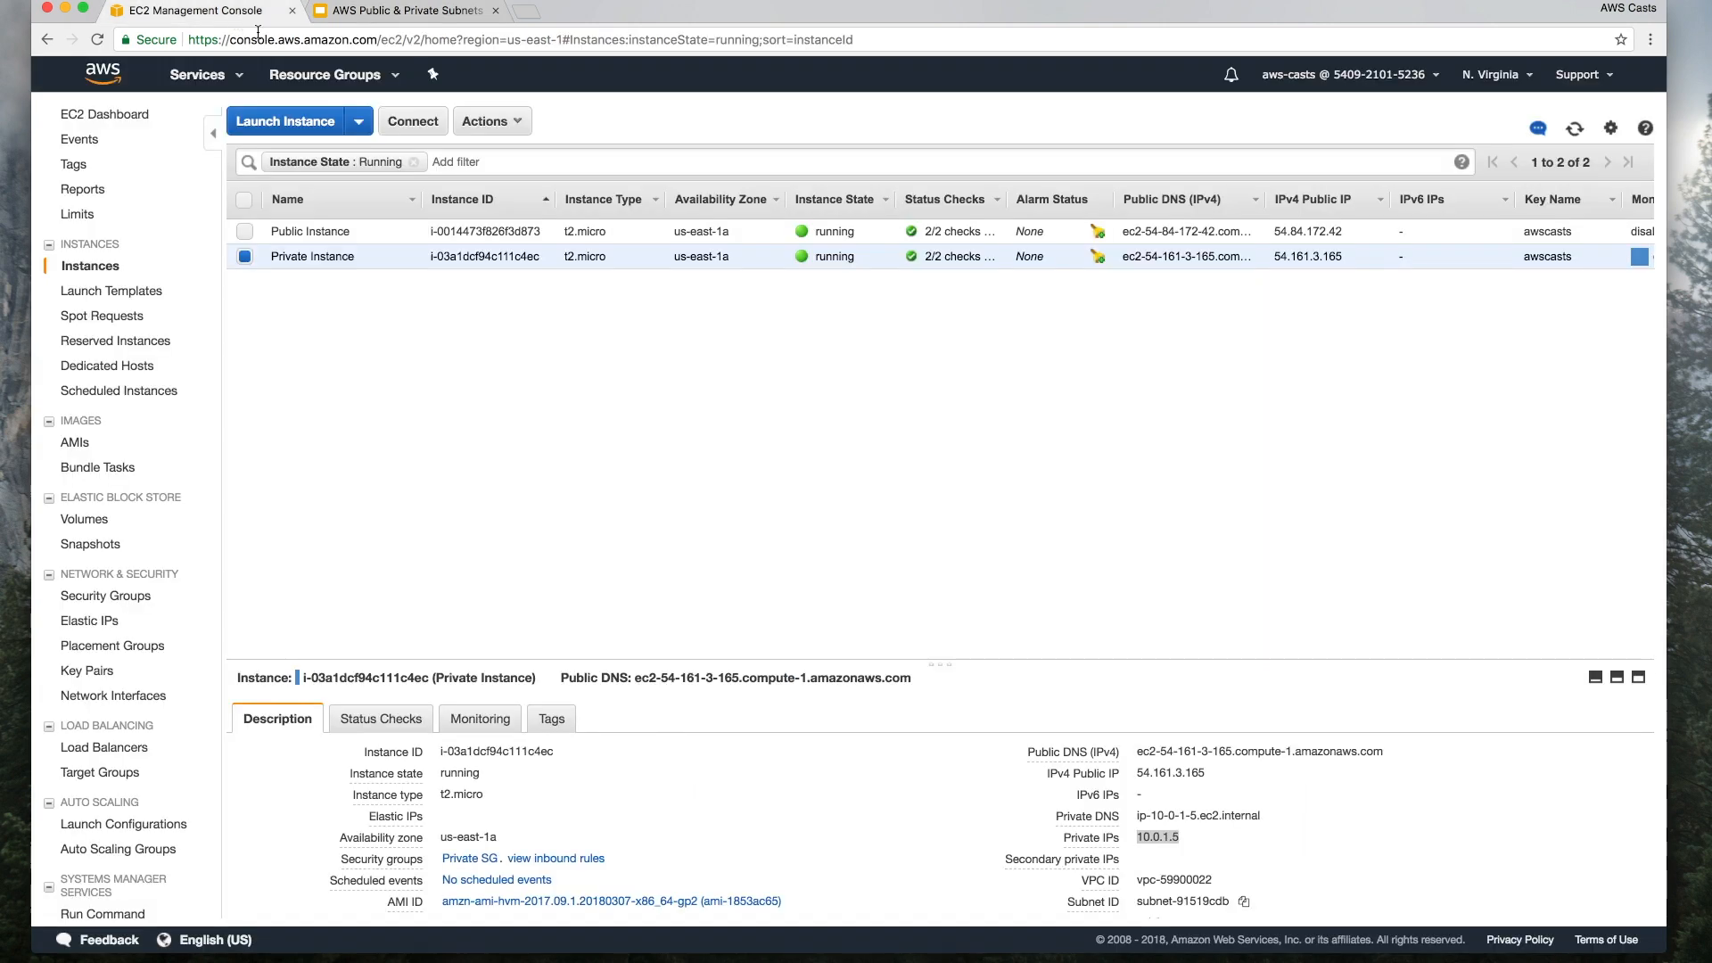